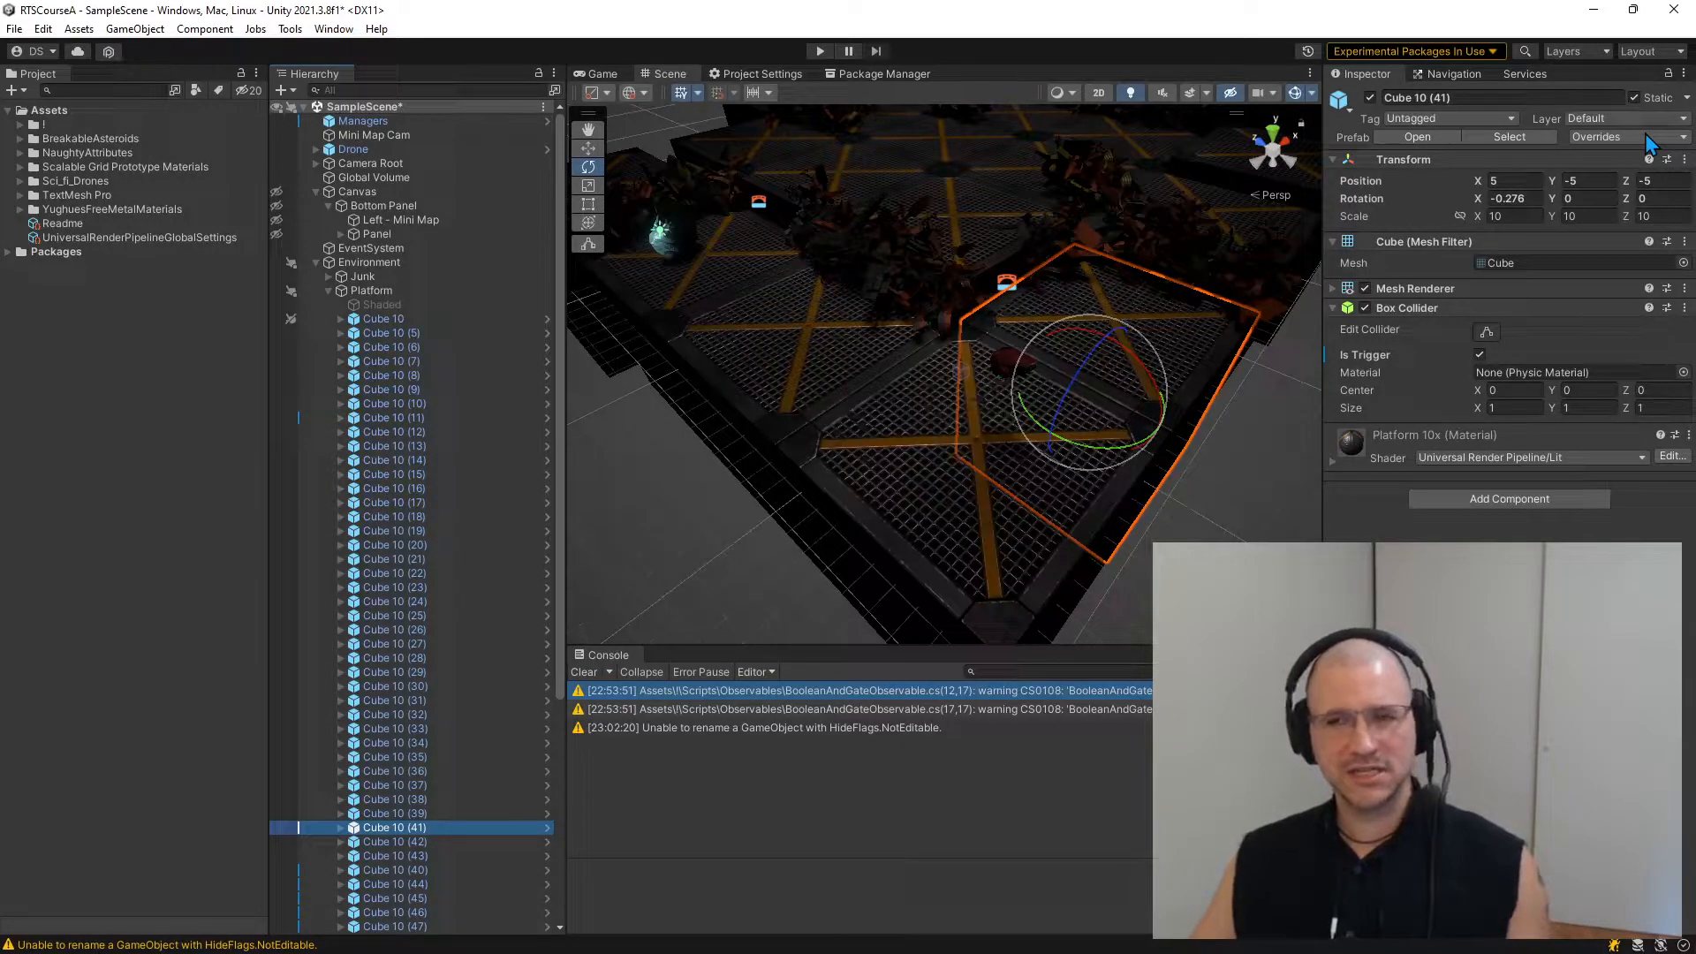
- View Cube 10 (41)'s Box Collider Is Trigger override against the JunkFloor prefab source
left_click(1596, 136)
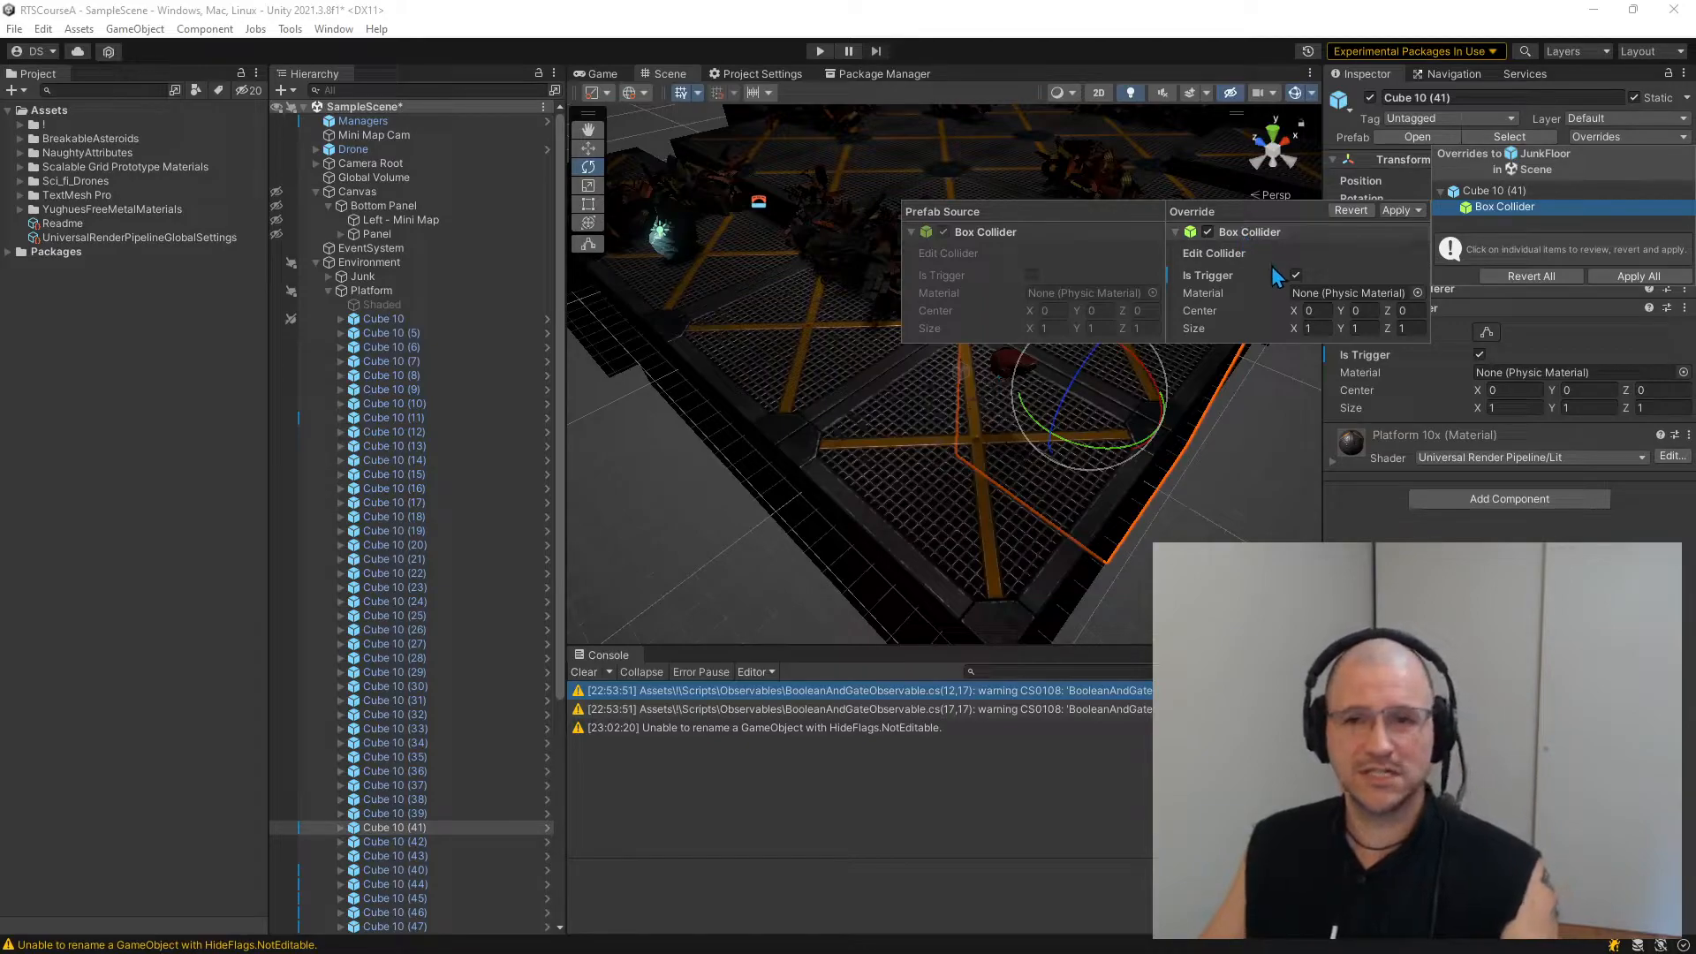
mouse_move(1295, 275)
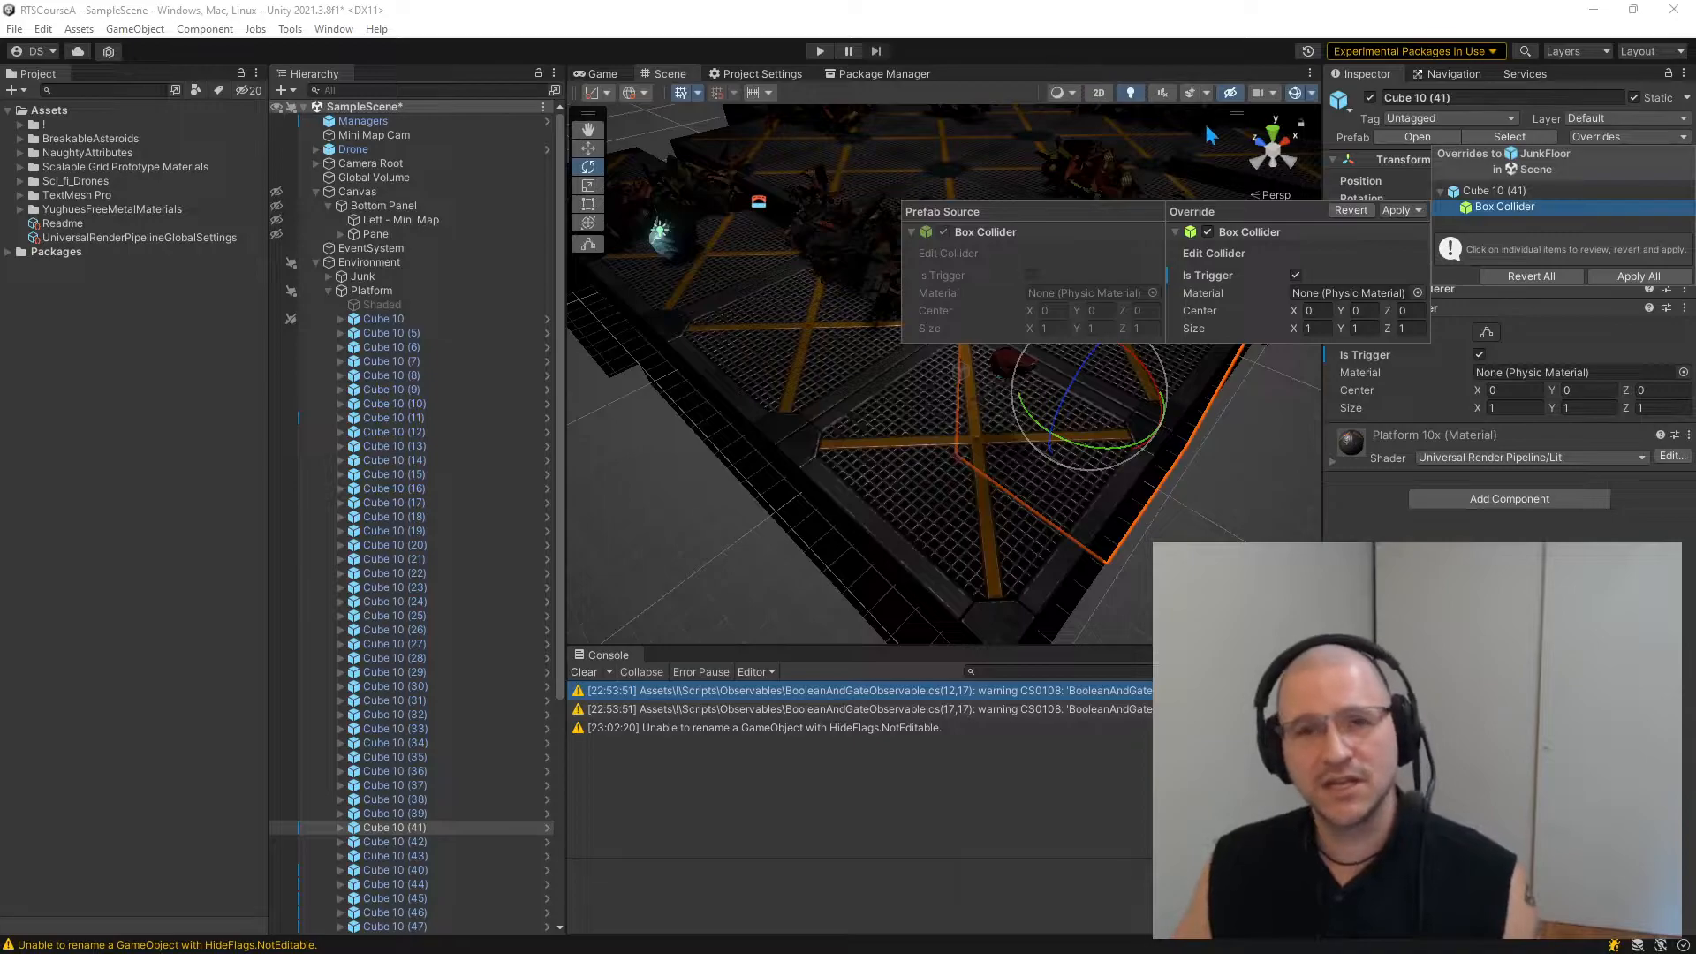
mouse_move(1262, 92)
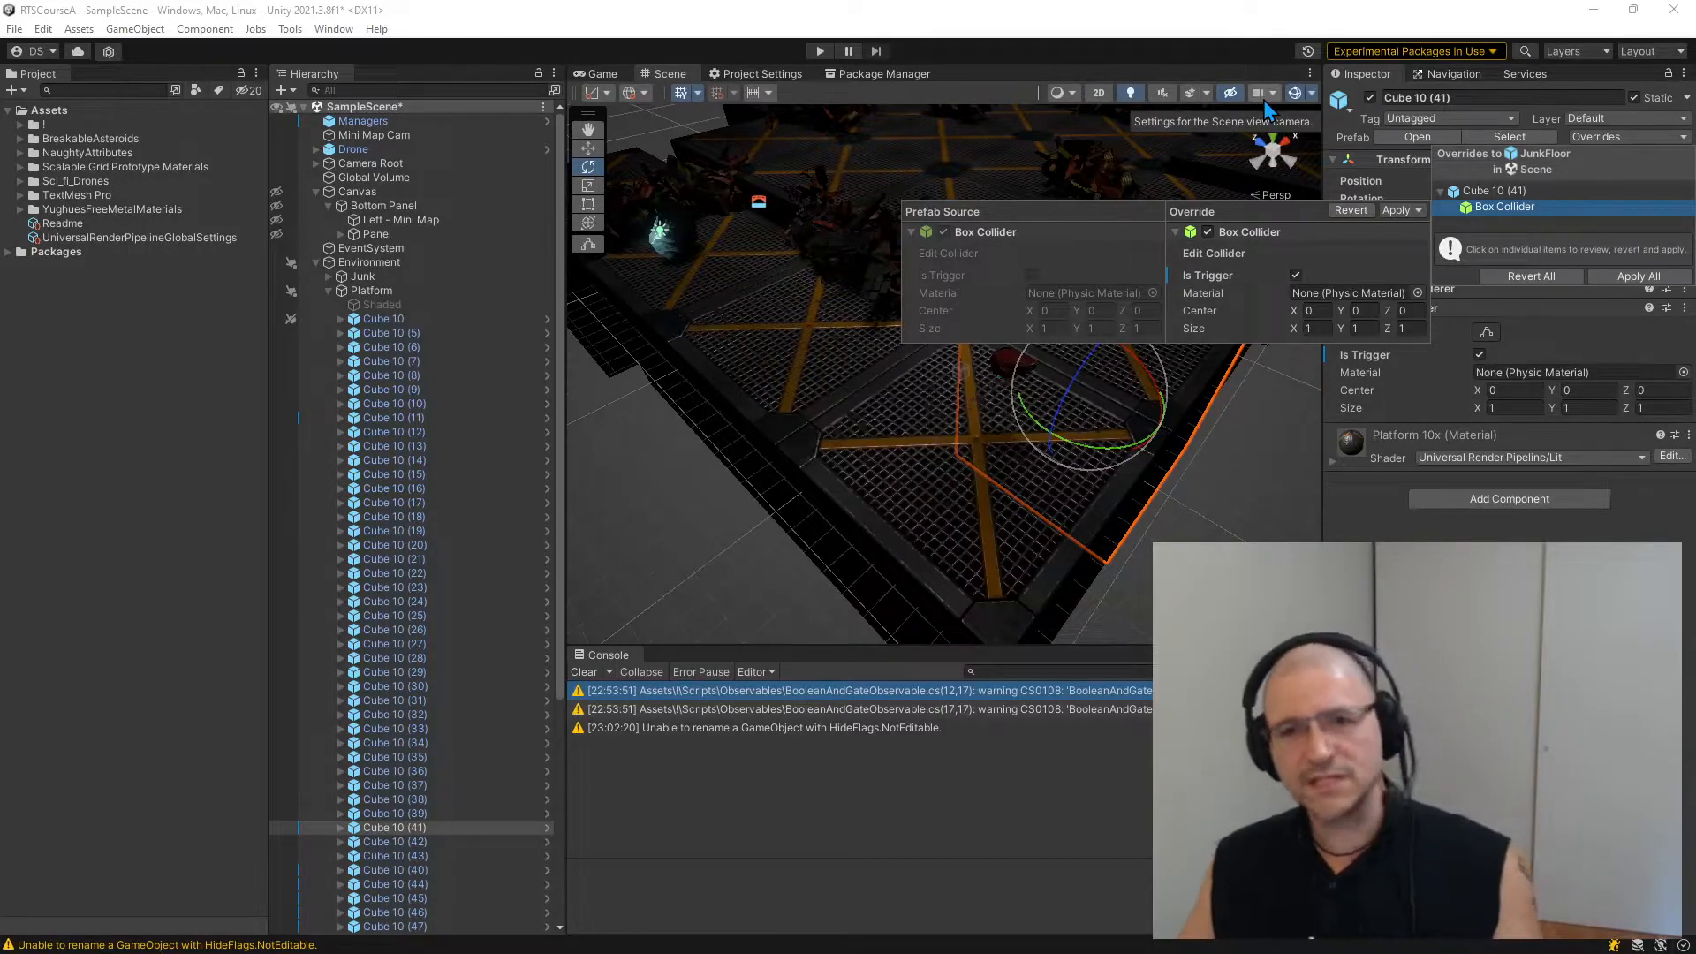
mouse_move(1209, 303)
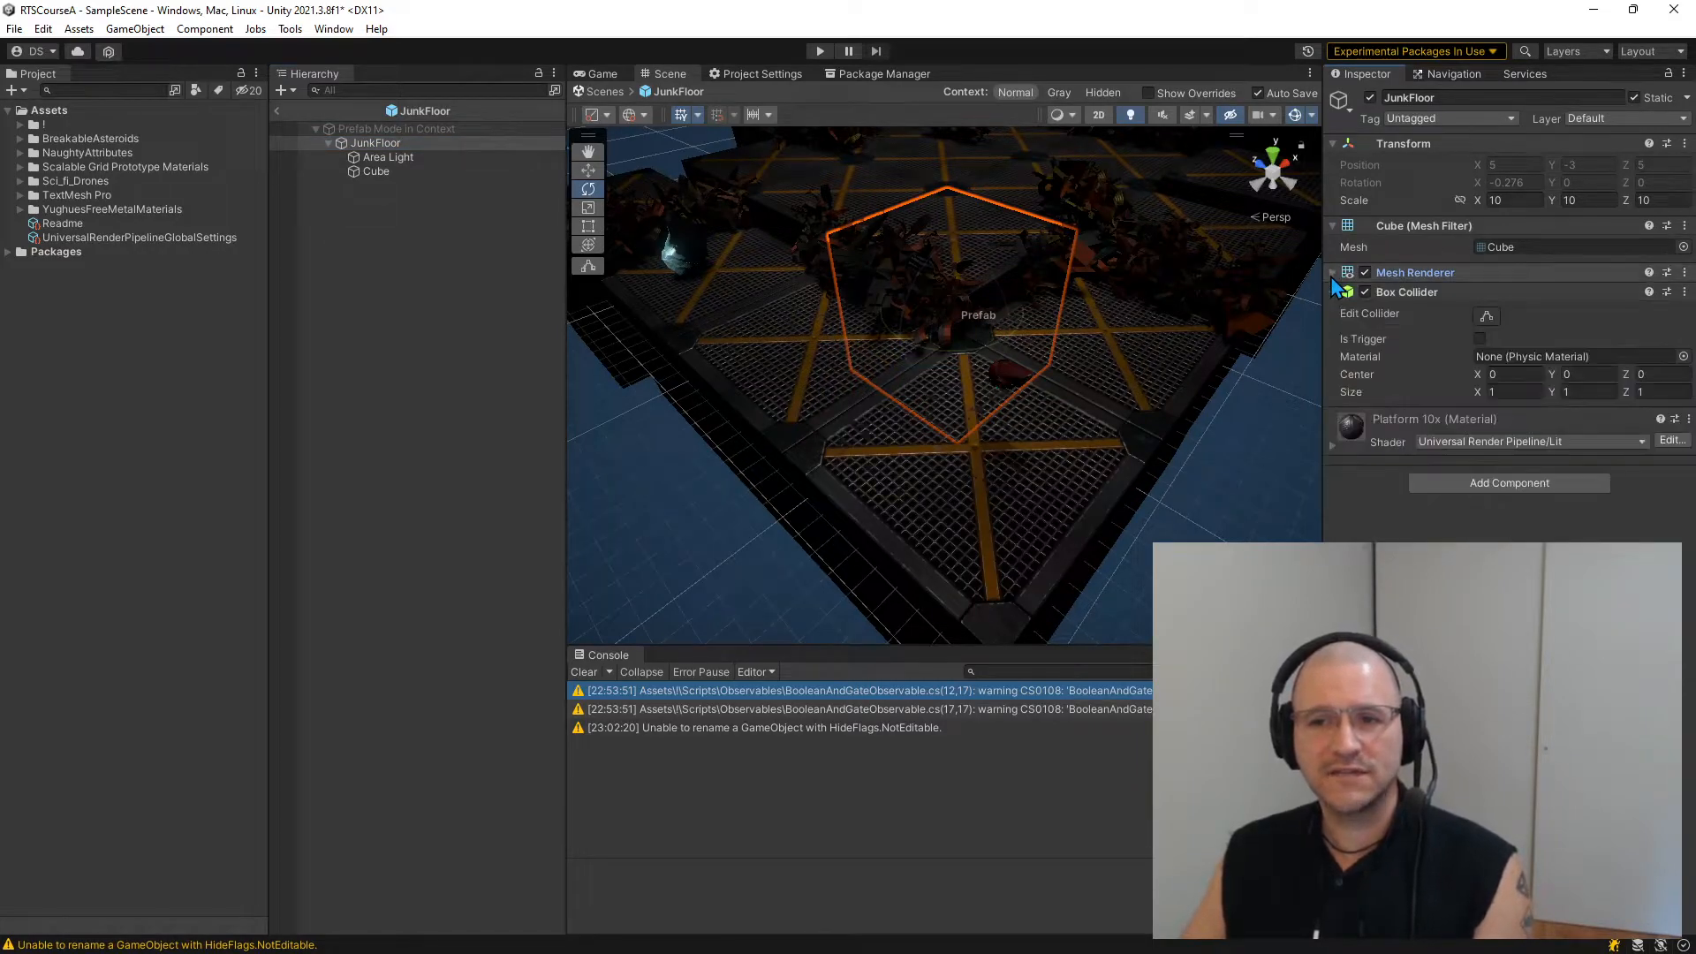
- Start the Add Component search on the JunkFloor prefab in Prefab Mode
left_click(1507, 482)
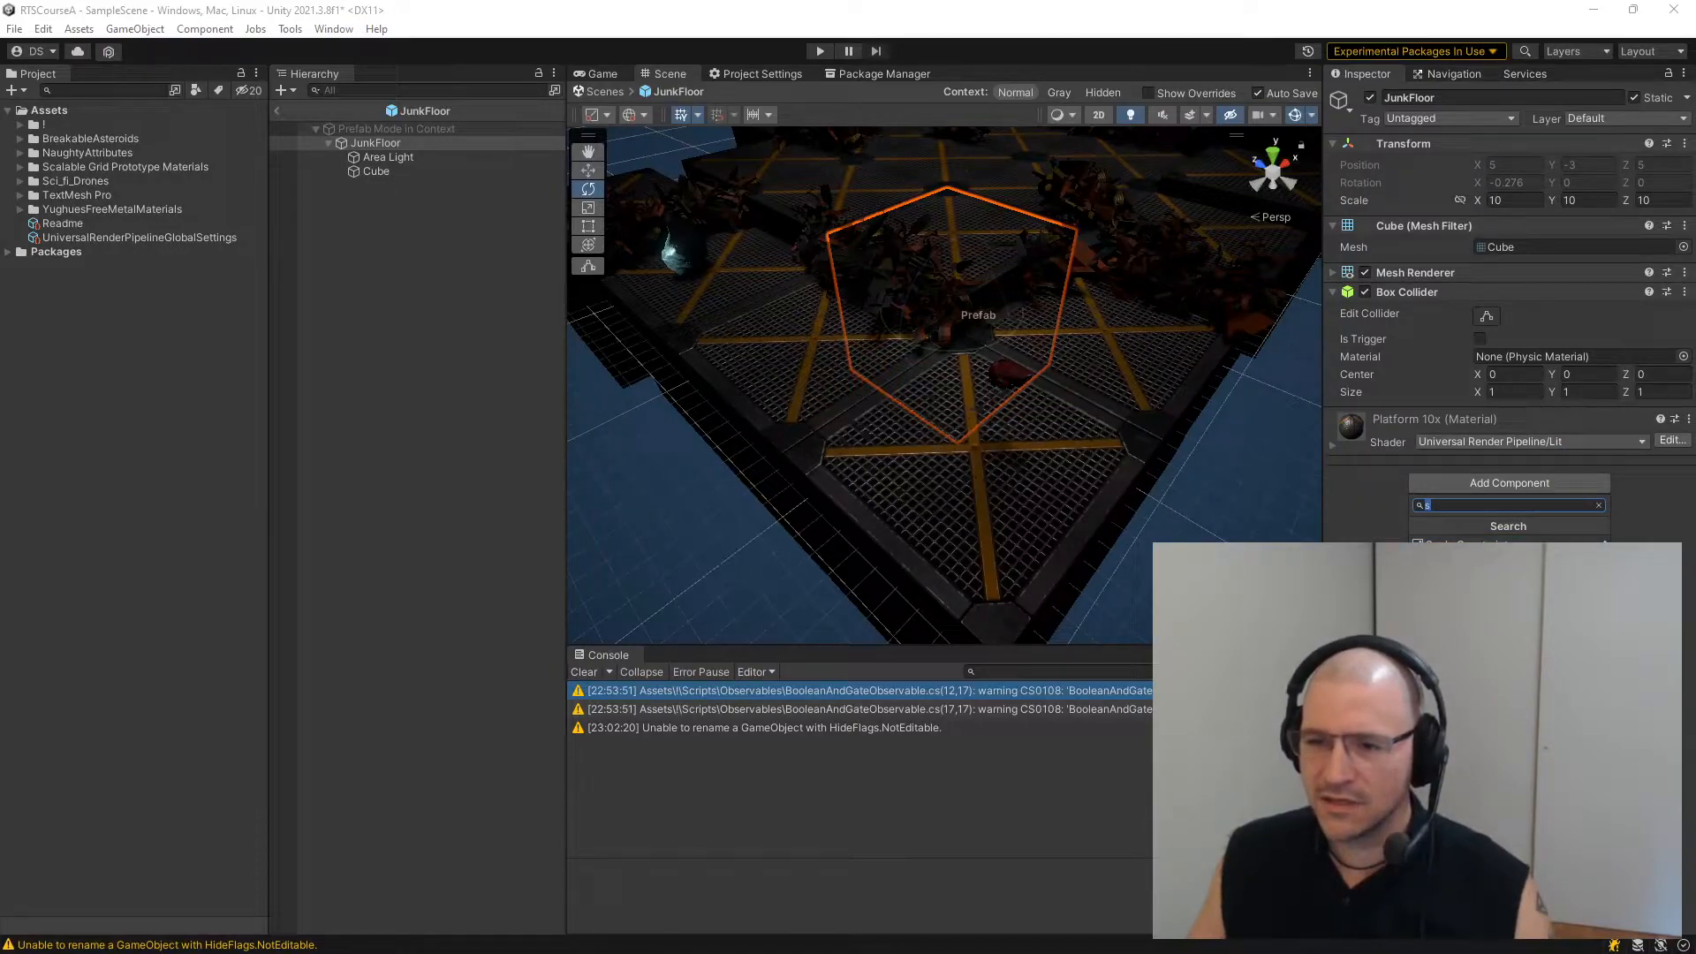
- Add the On Player Entry script with one empty event entry, and turn off Auto Save
type("b")
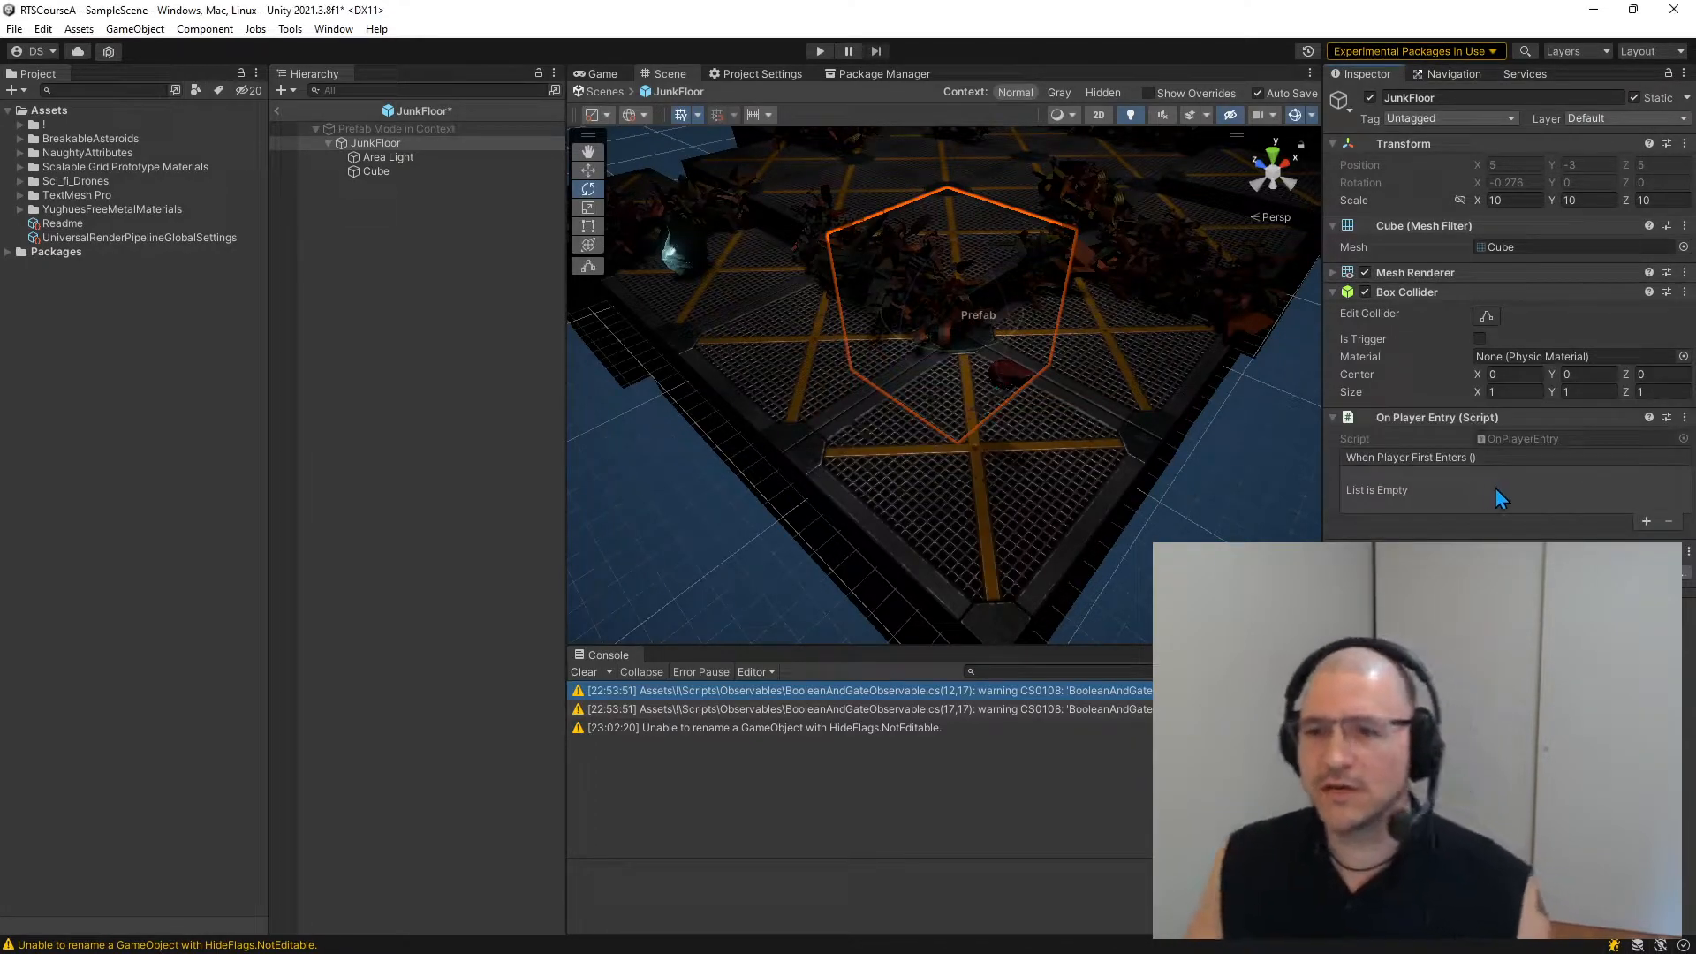
left_click(1645, 522)
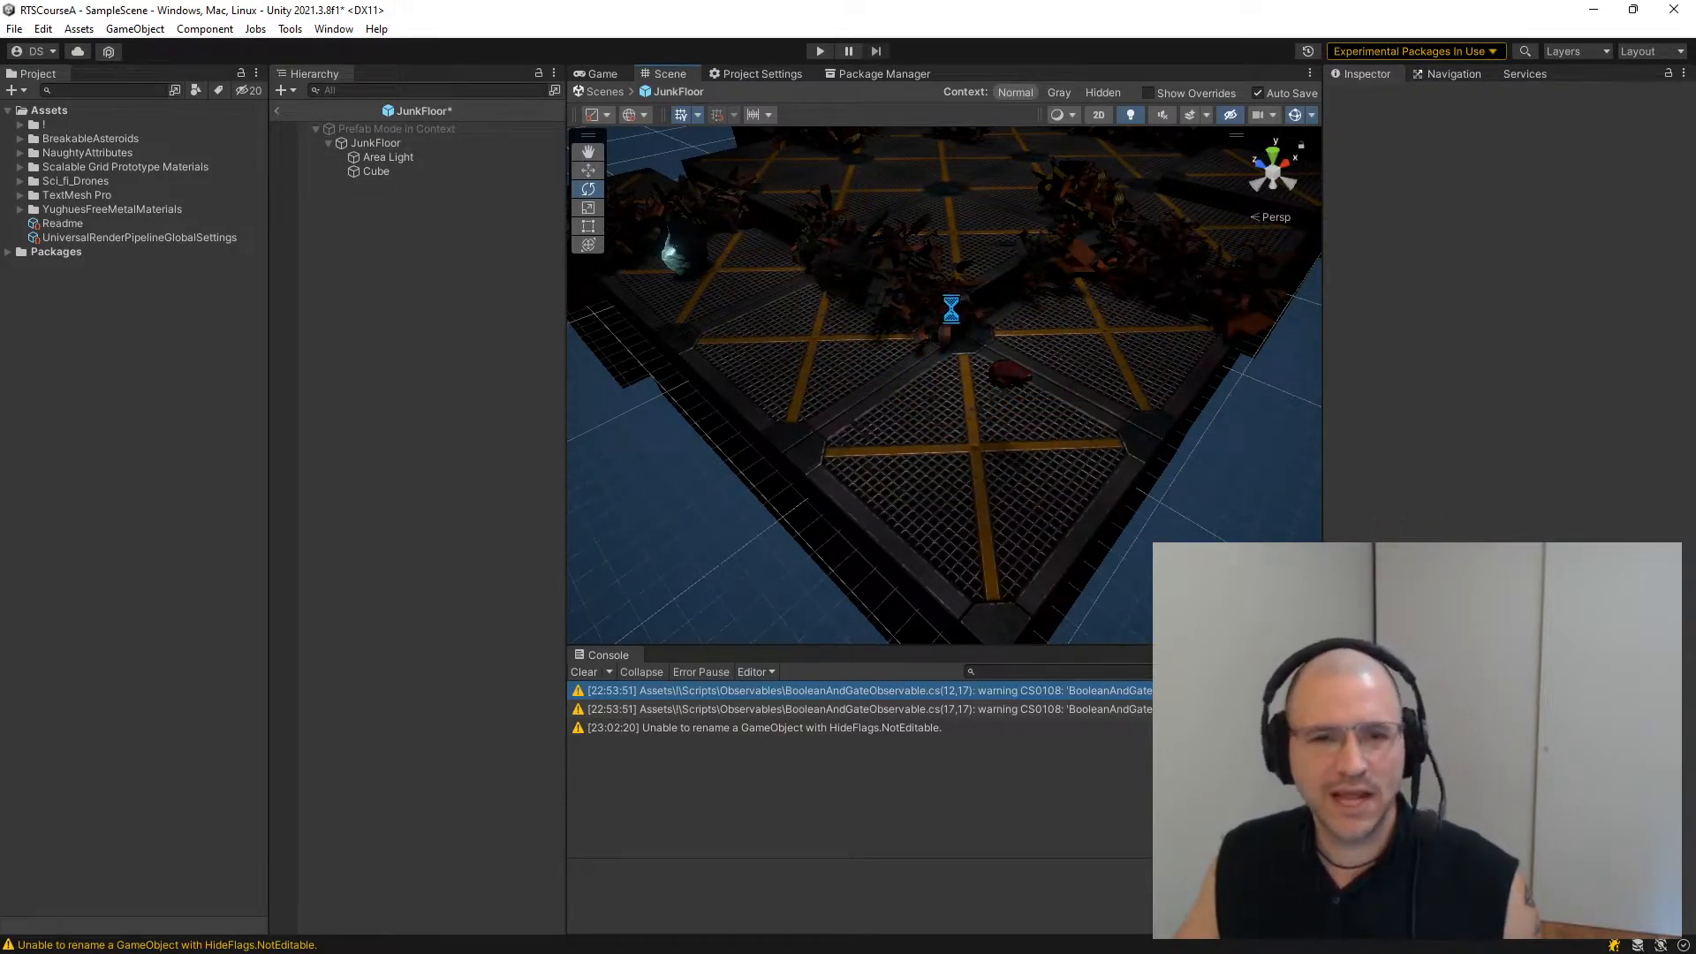
left_click(376, 170)
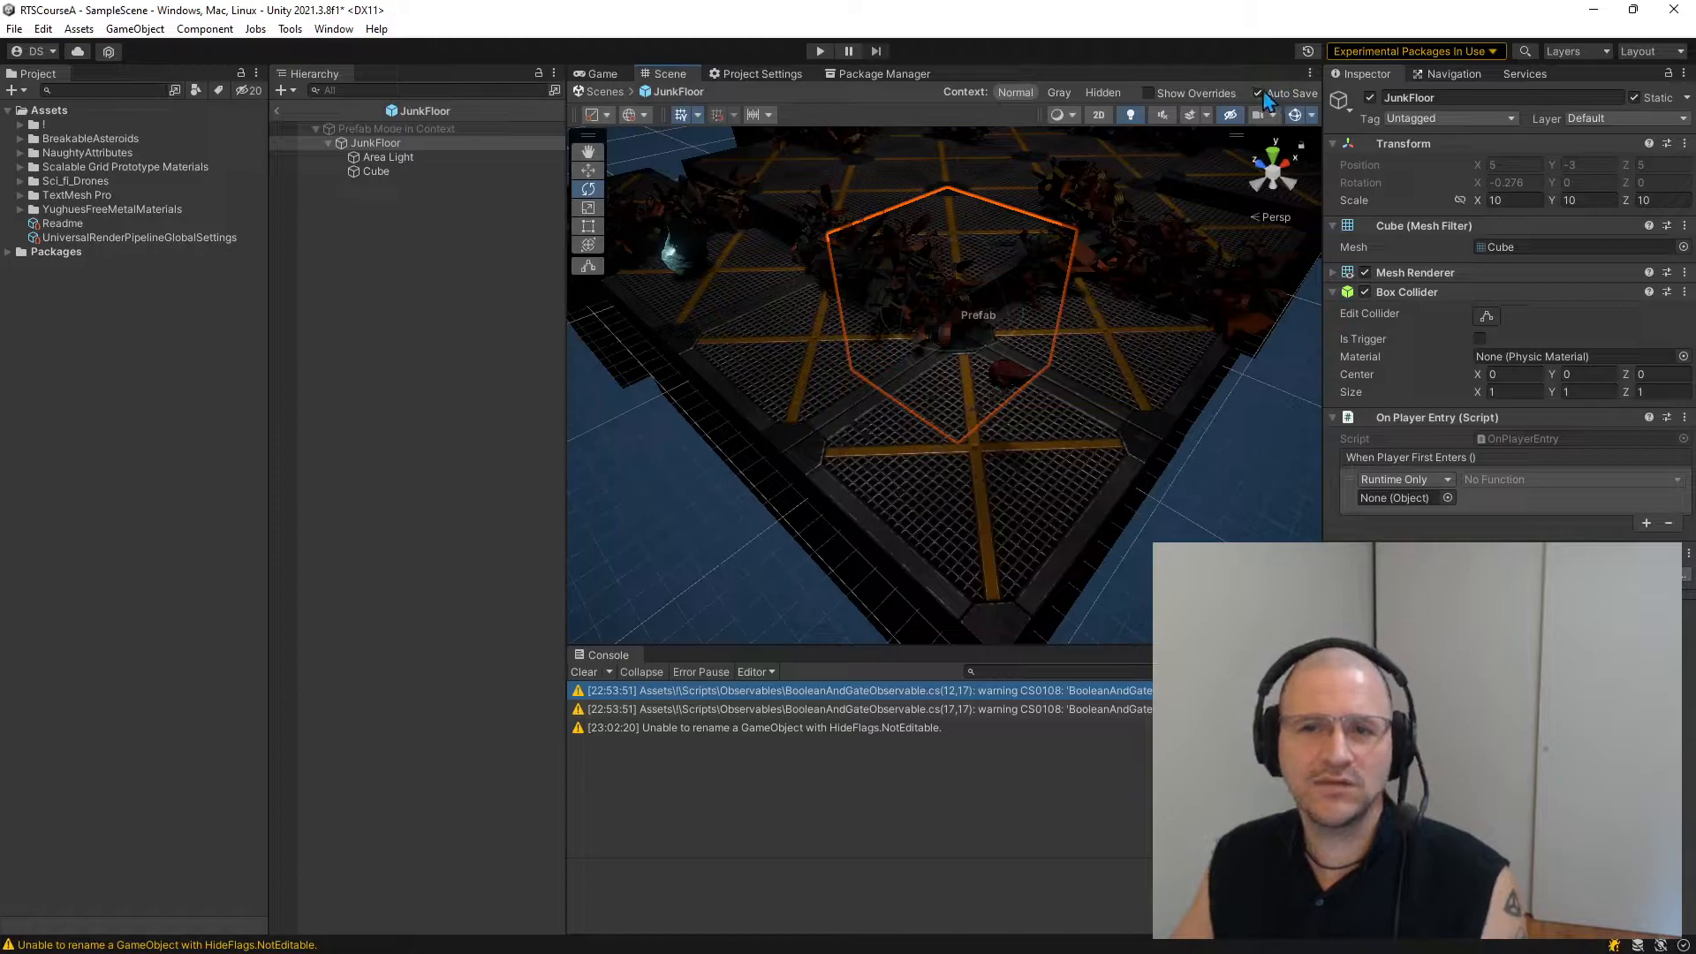
mouse_move(1263, 97)
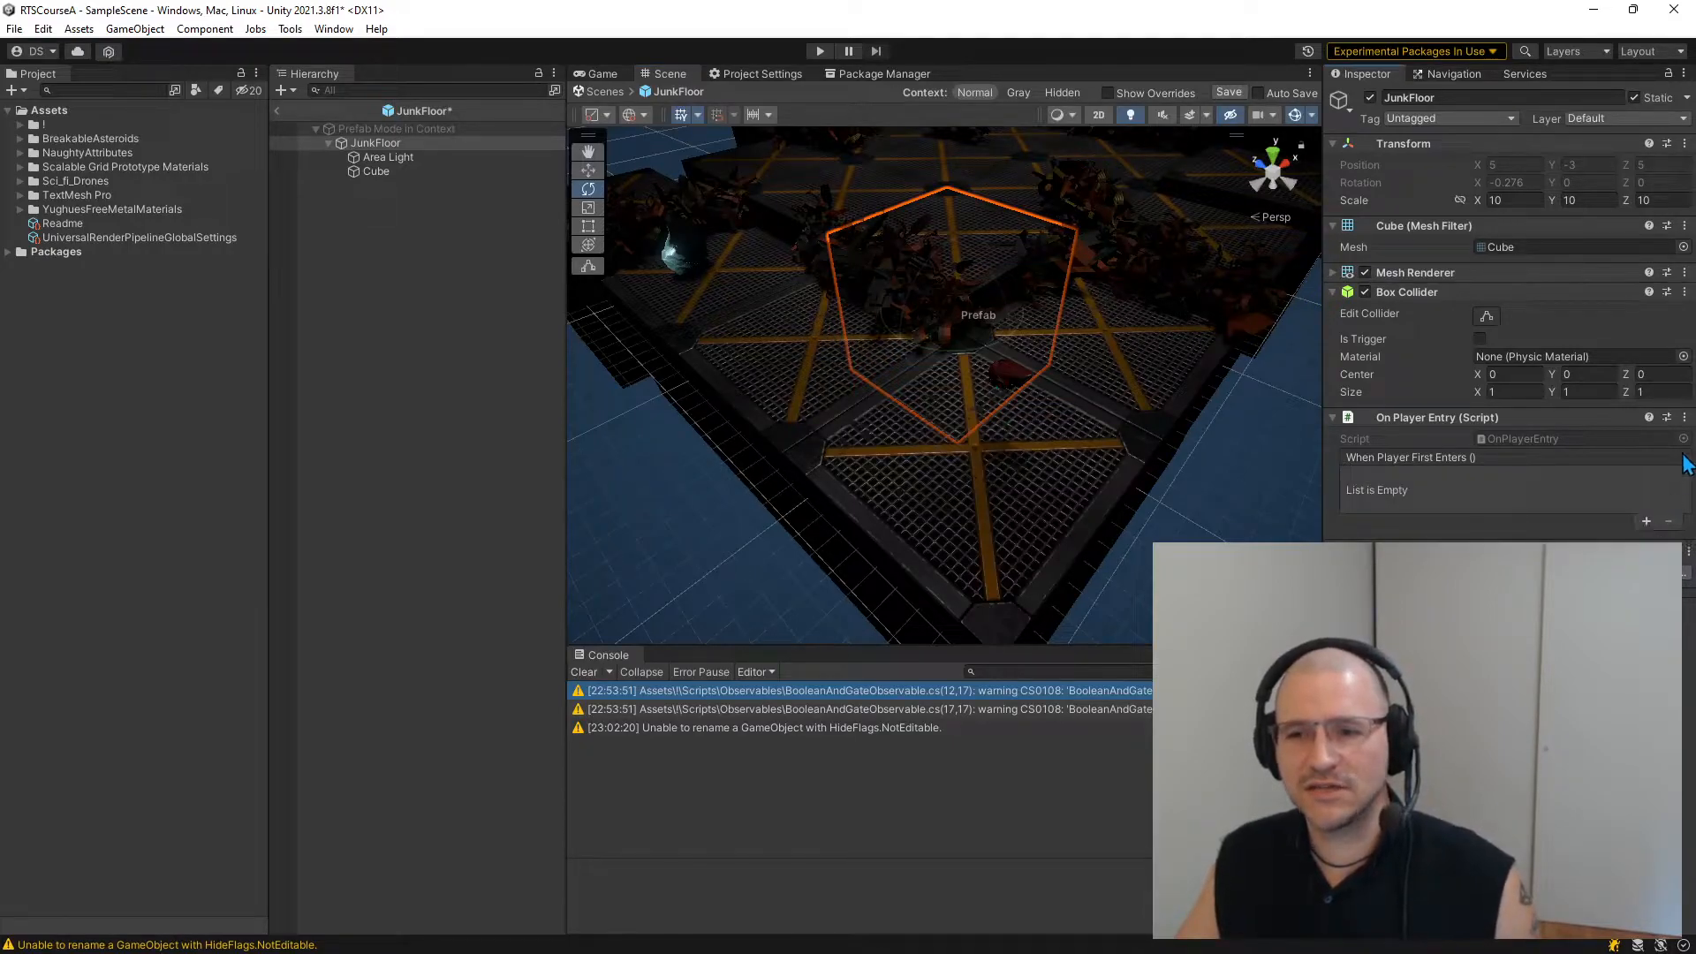
- Remove On Player Entry from JunkFloor and discard the unsaved prefab changes
left_click(1683, 417)
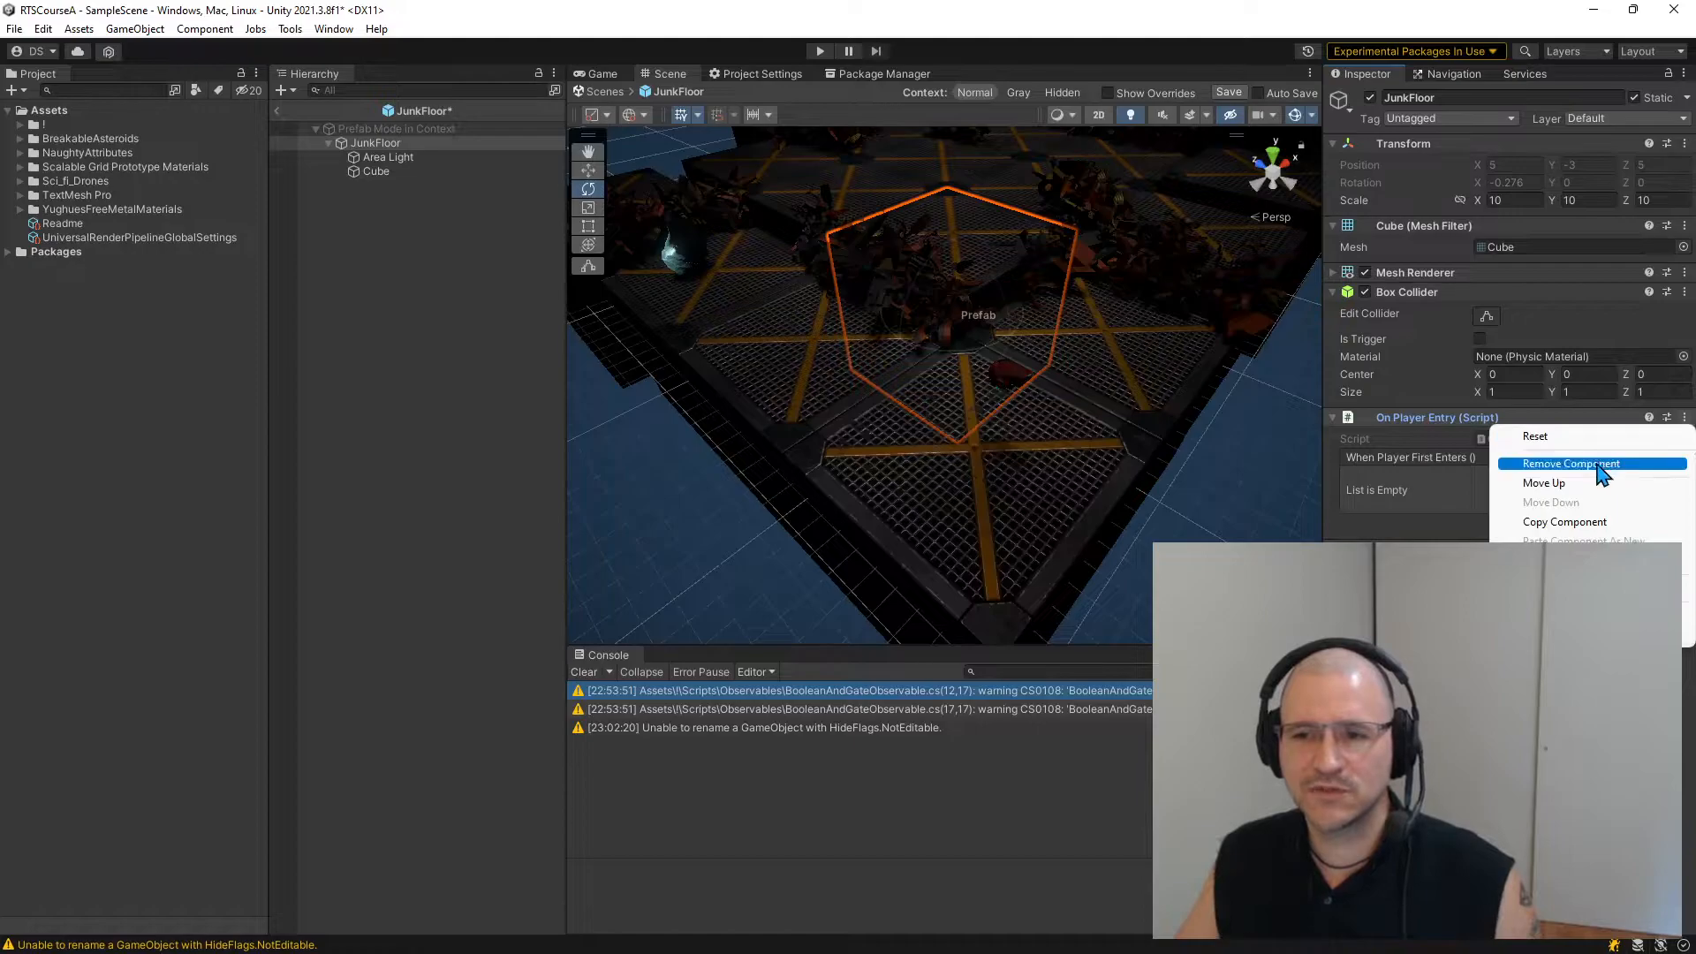
left_click(1570, 463)
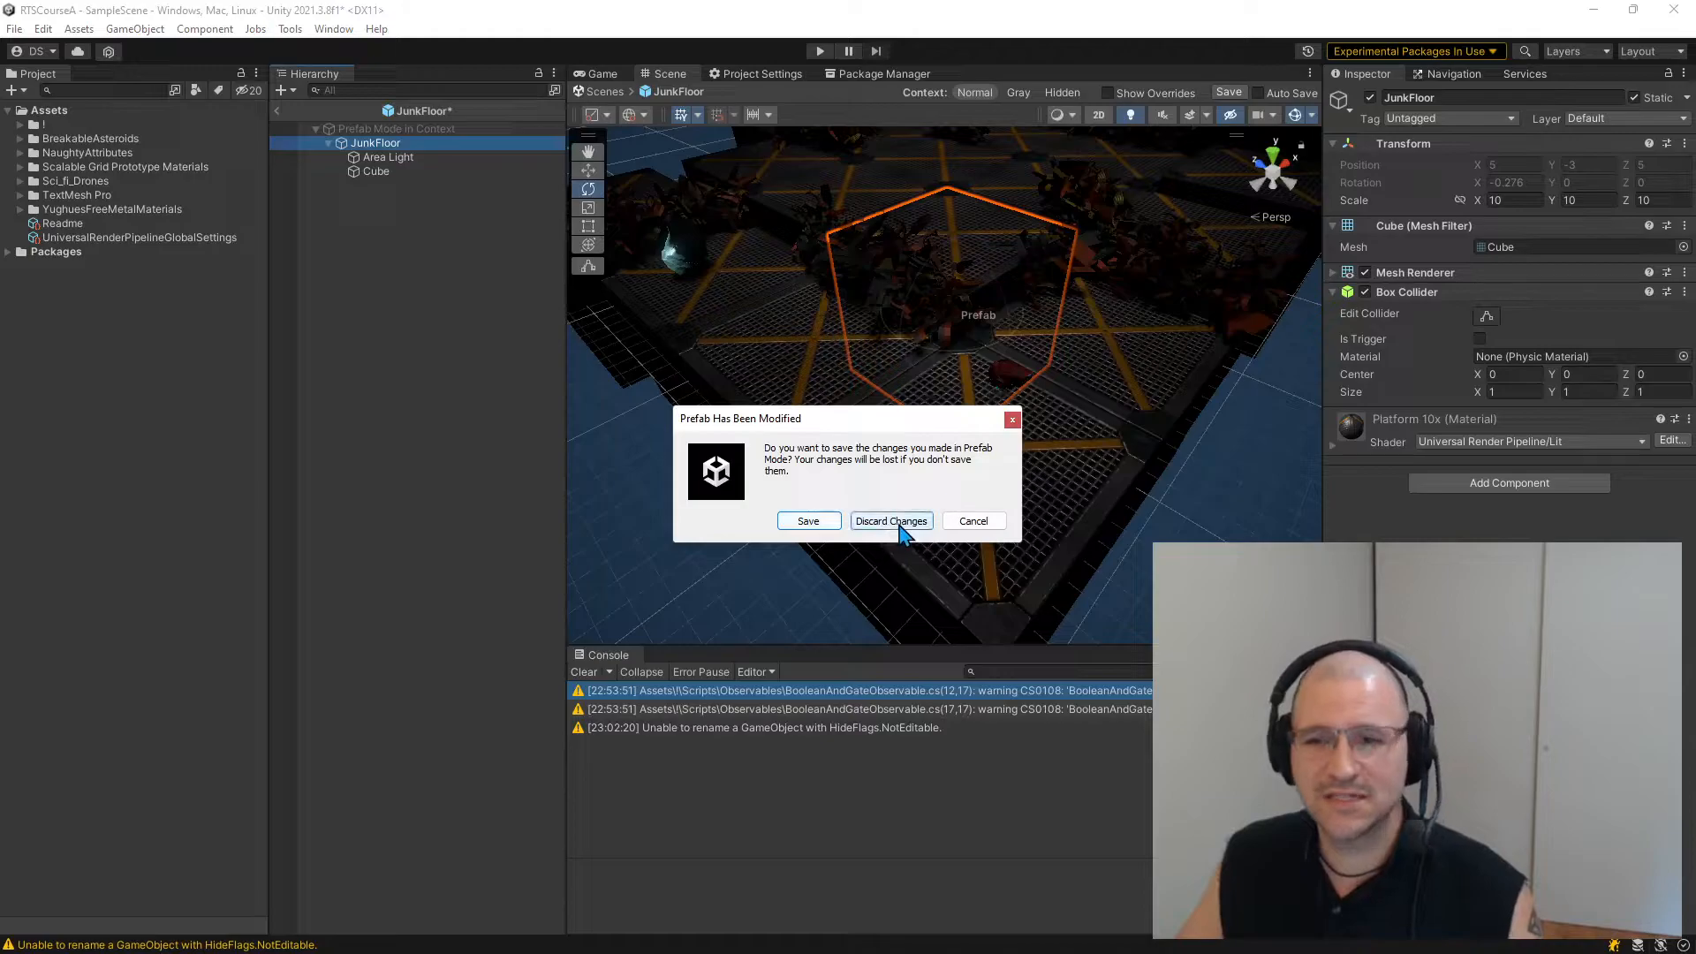
left_click(891, 520)
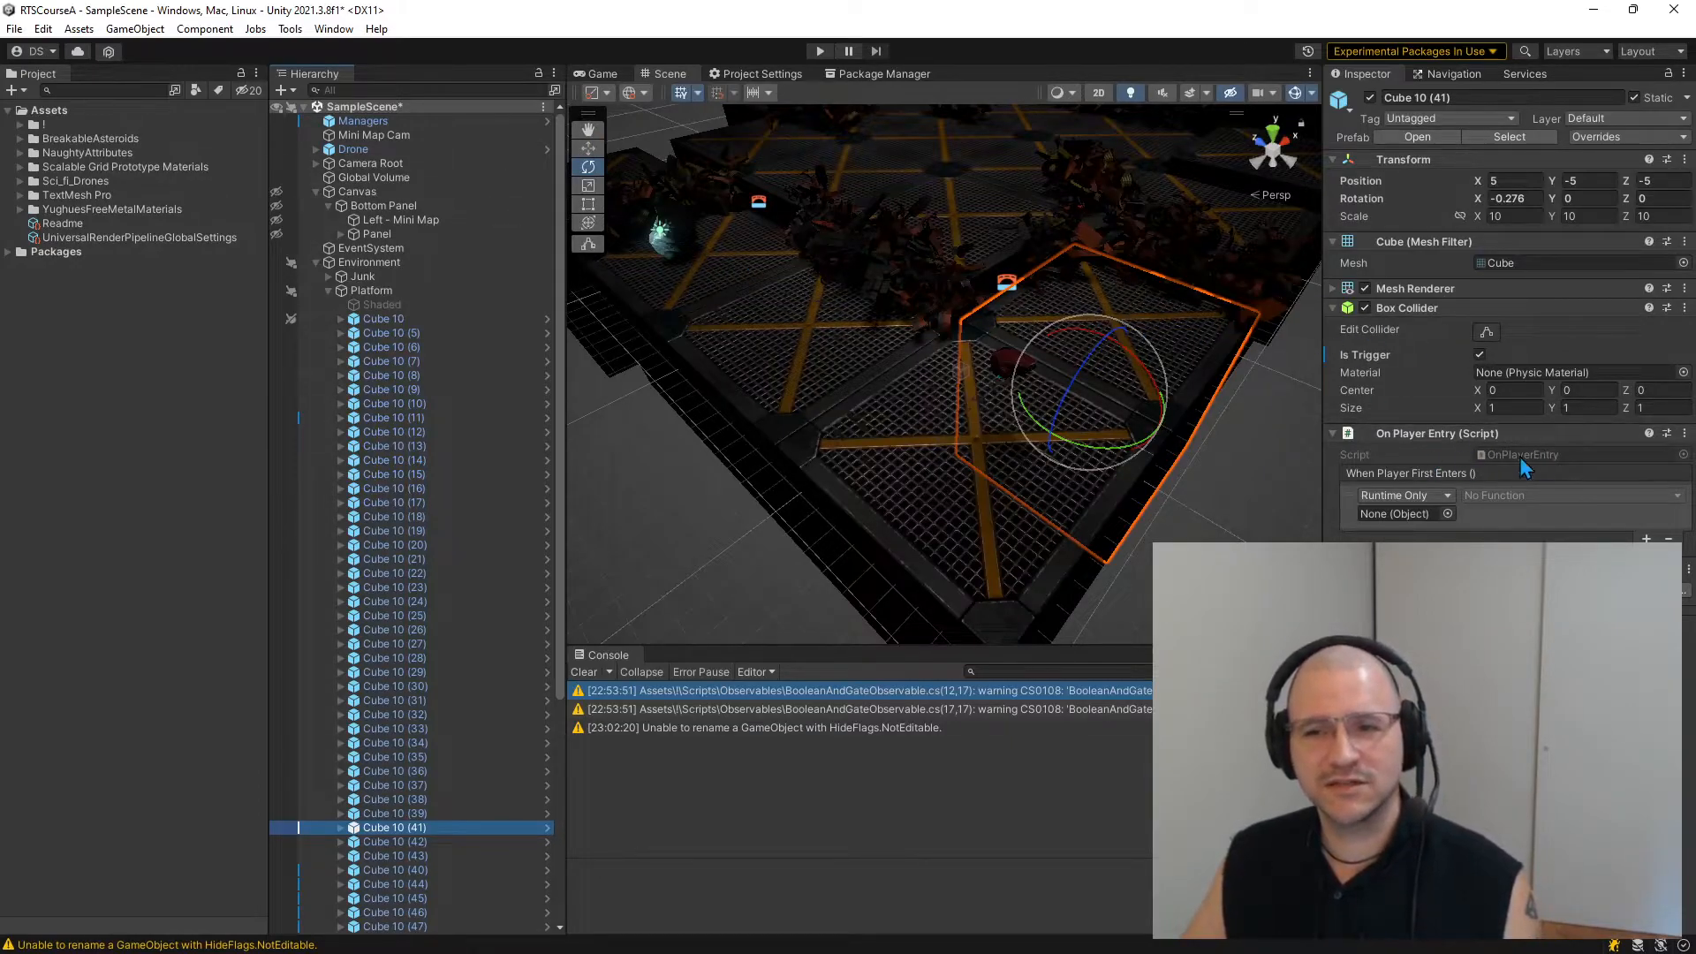
- Select Cube 10 (26), reopen the JunkFloor prefab, and remove its On Player Entry script
left_click(395, 630)
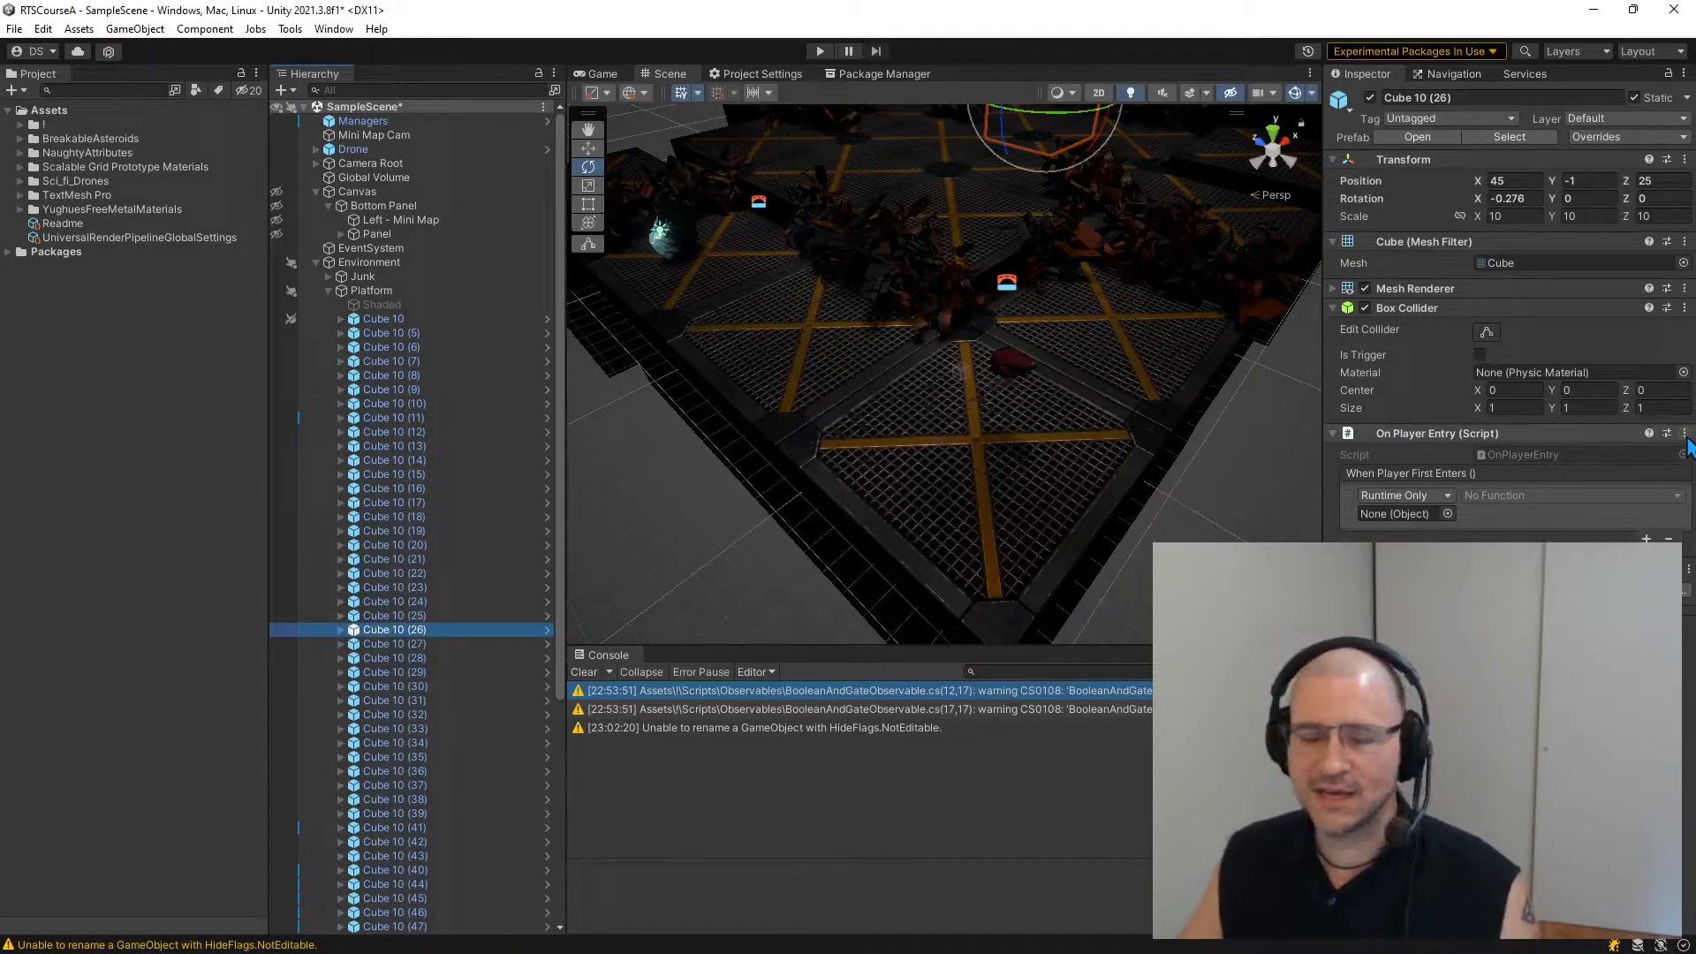
left_click(1667, 433)
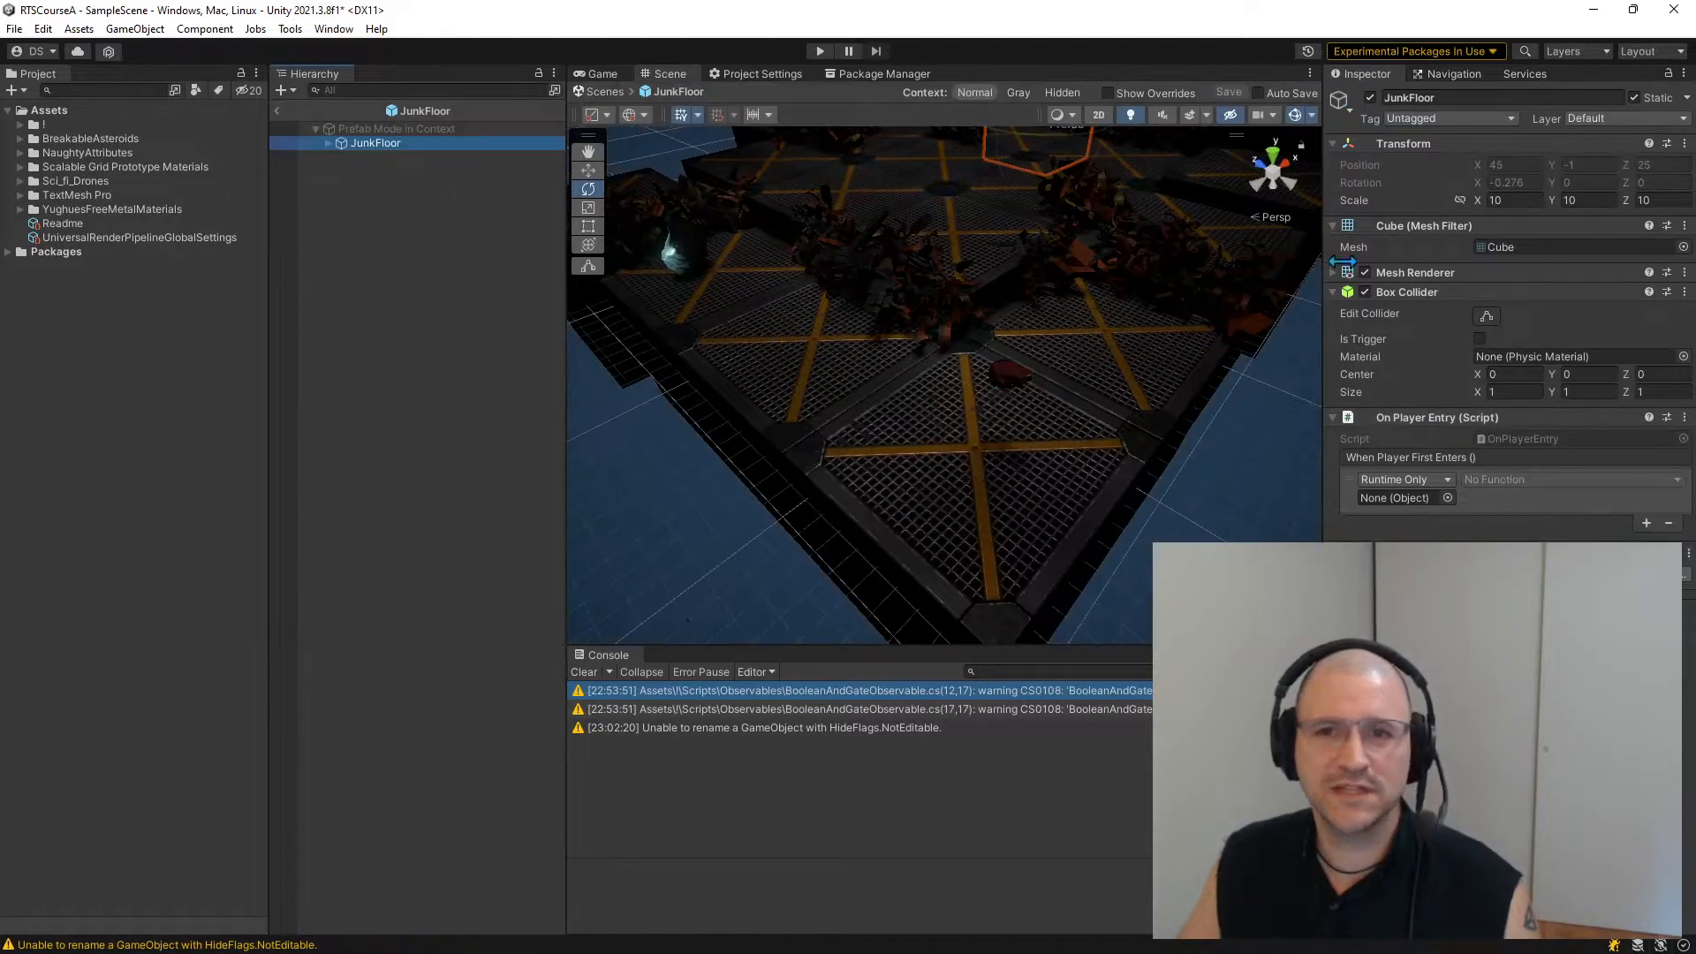
left_click(1683, 417)
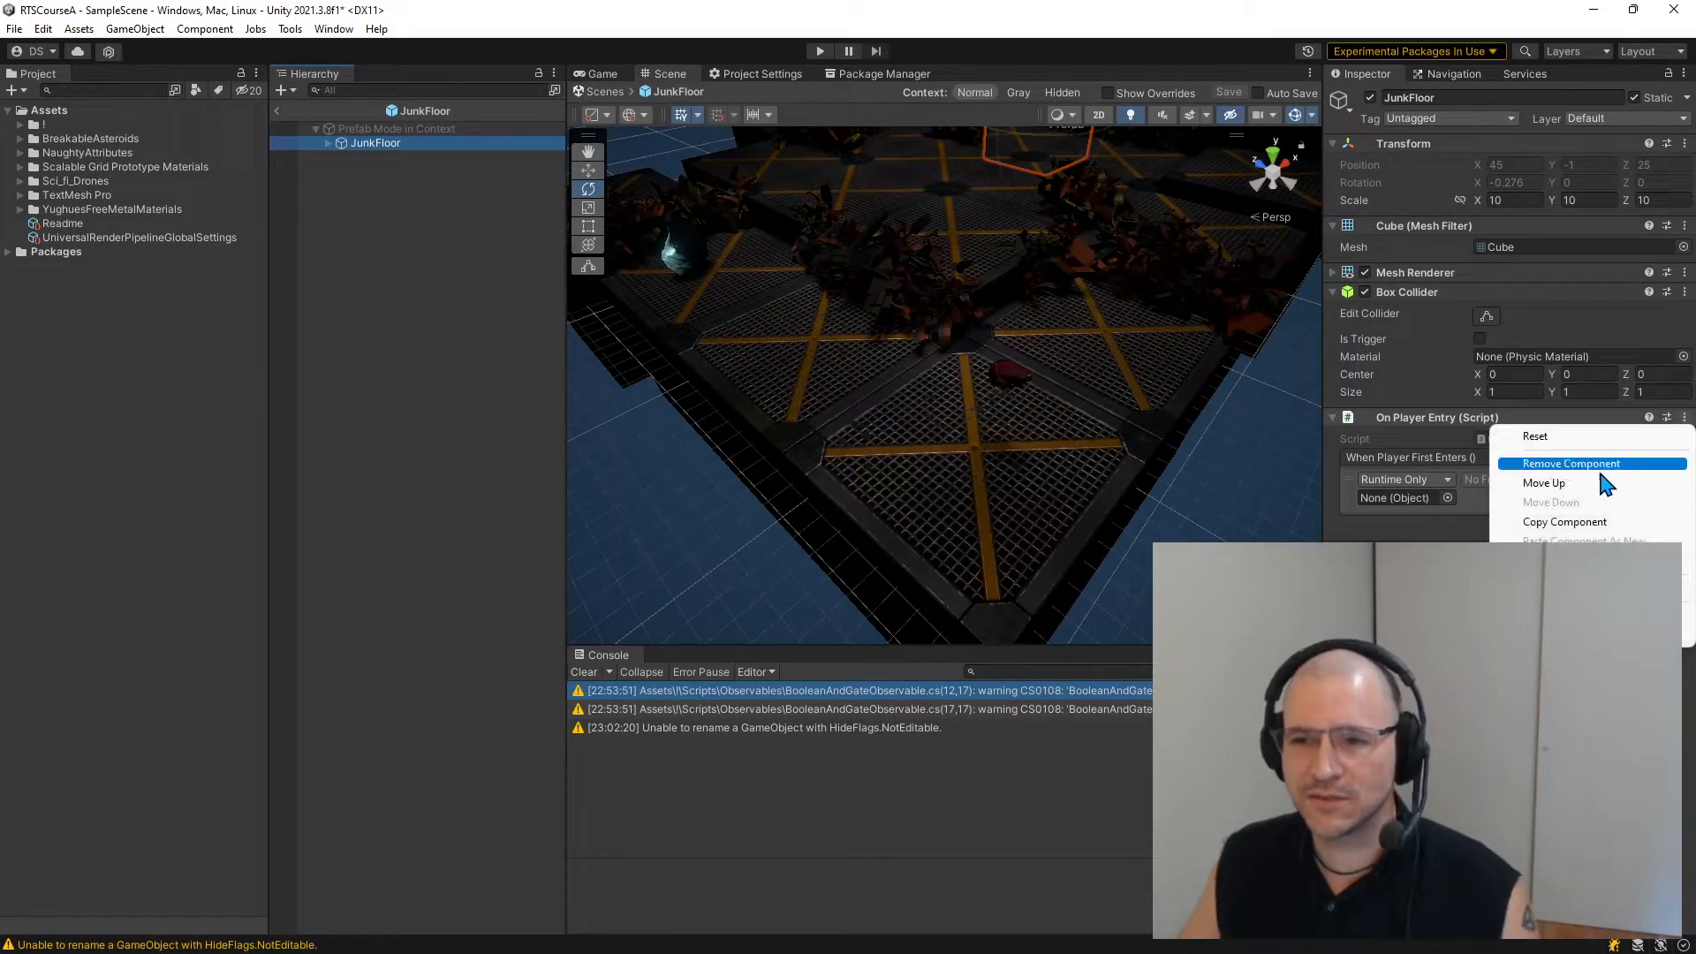
left_click(1572, 463)
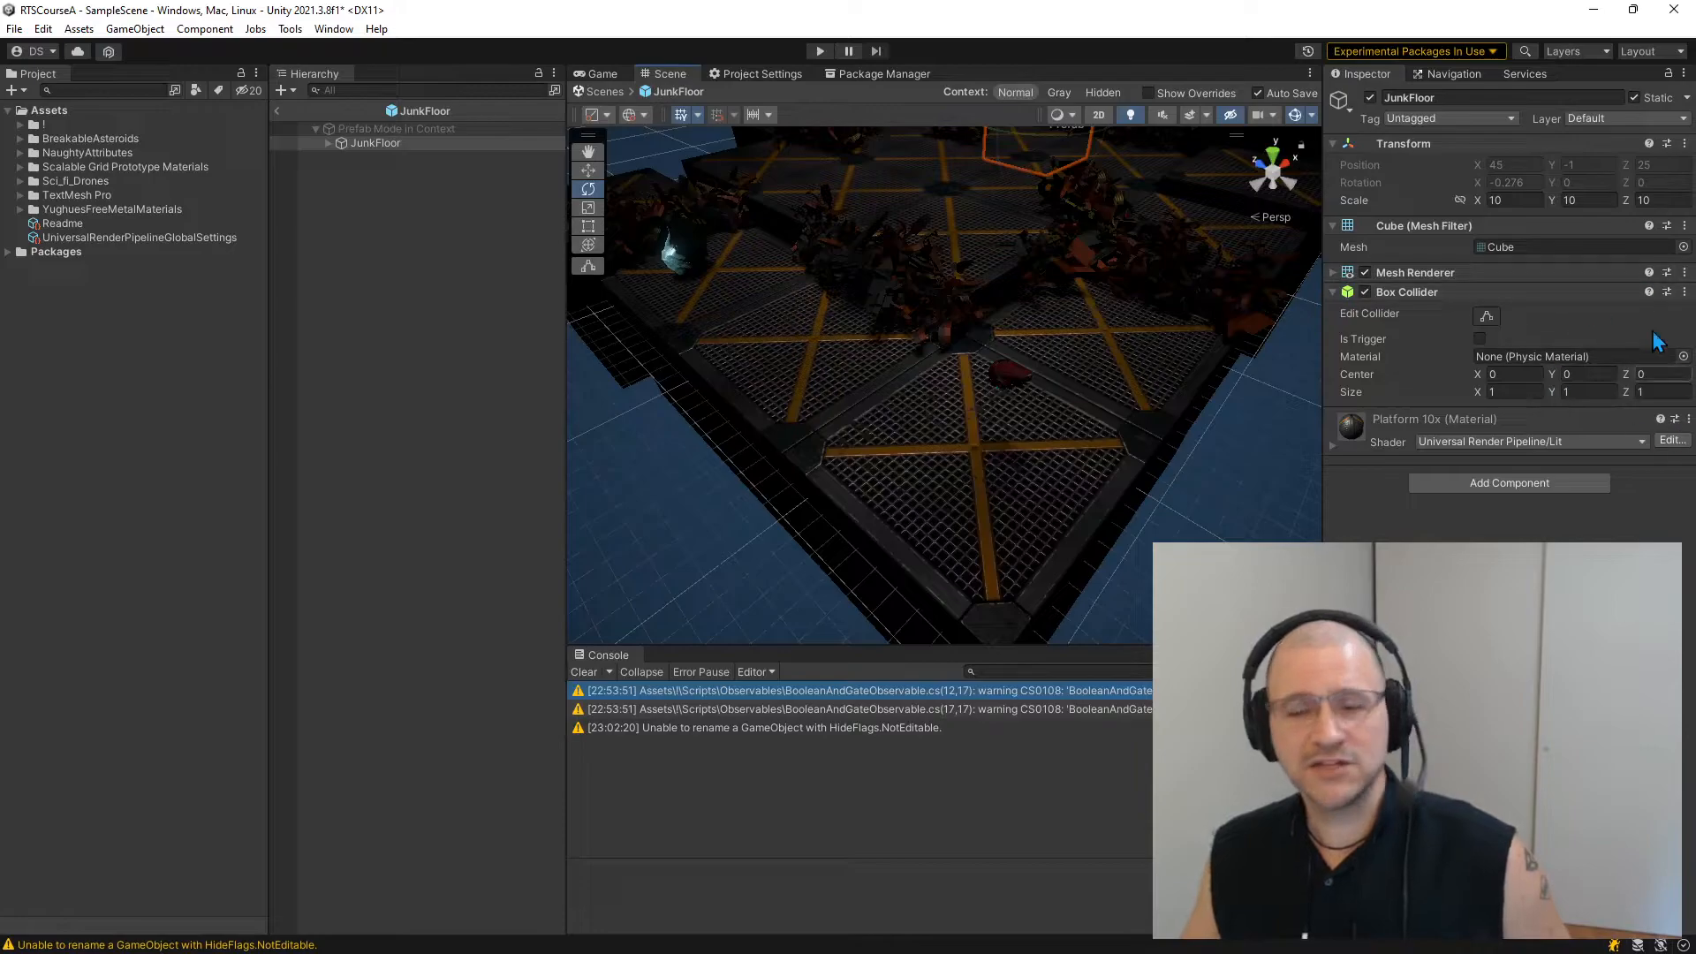
mouse_move(1389, 298)
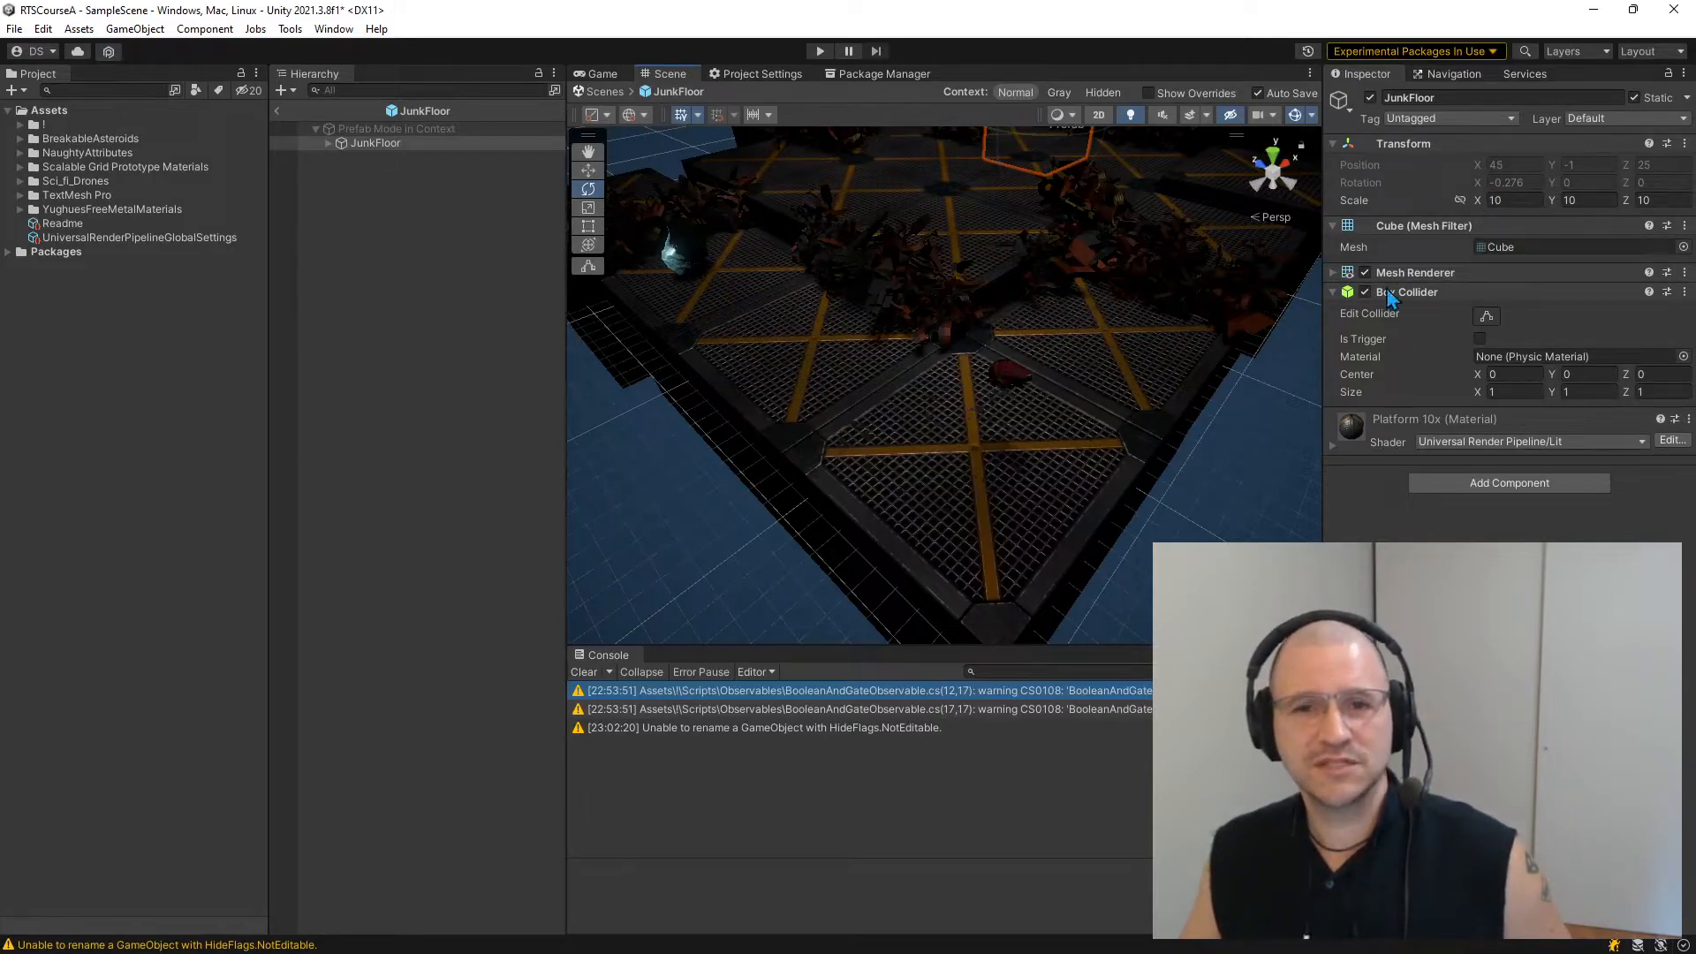
mouse_move(963, 279)
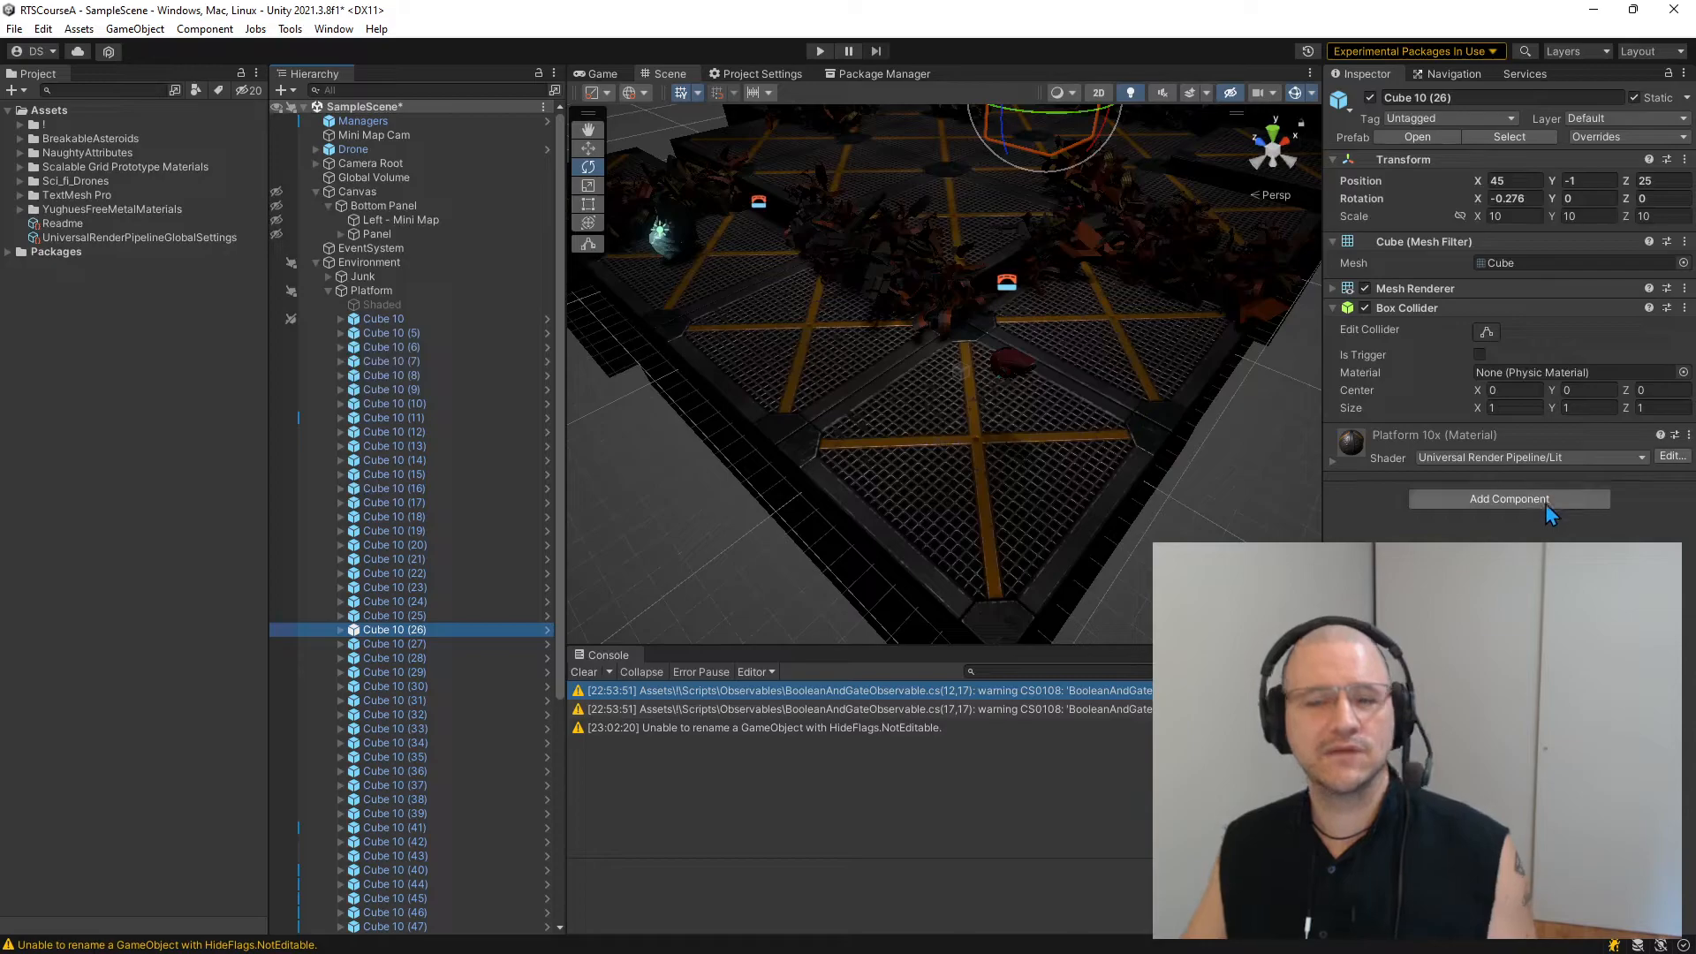
- Give Cube 10 (26) an On Player Entry event calling GameObject.SetActive, then remove it
left_click(1509, 498)
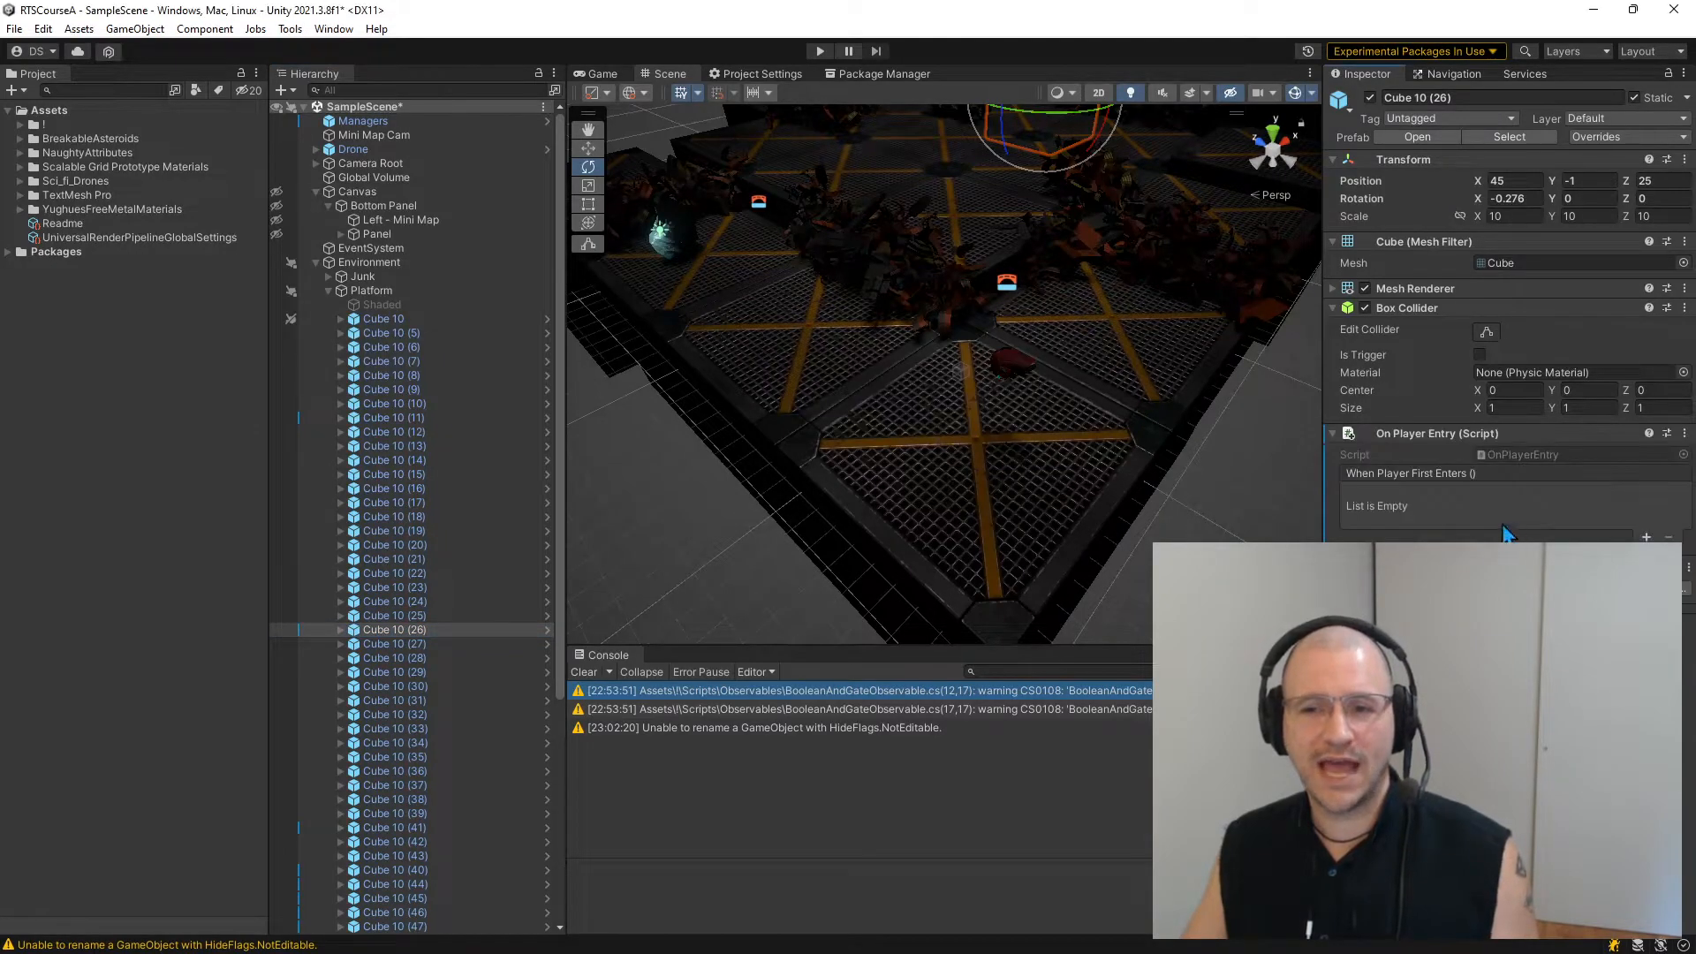
left_click(1645, 536)
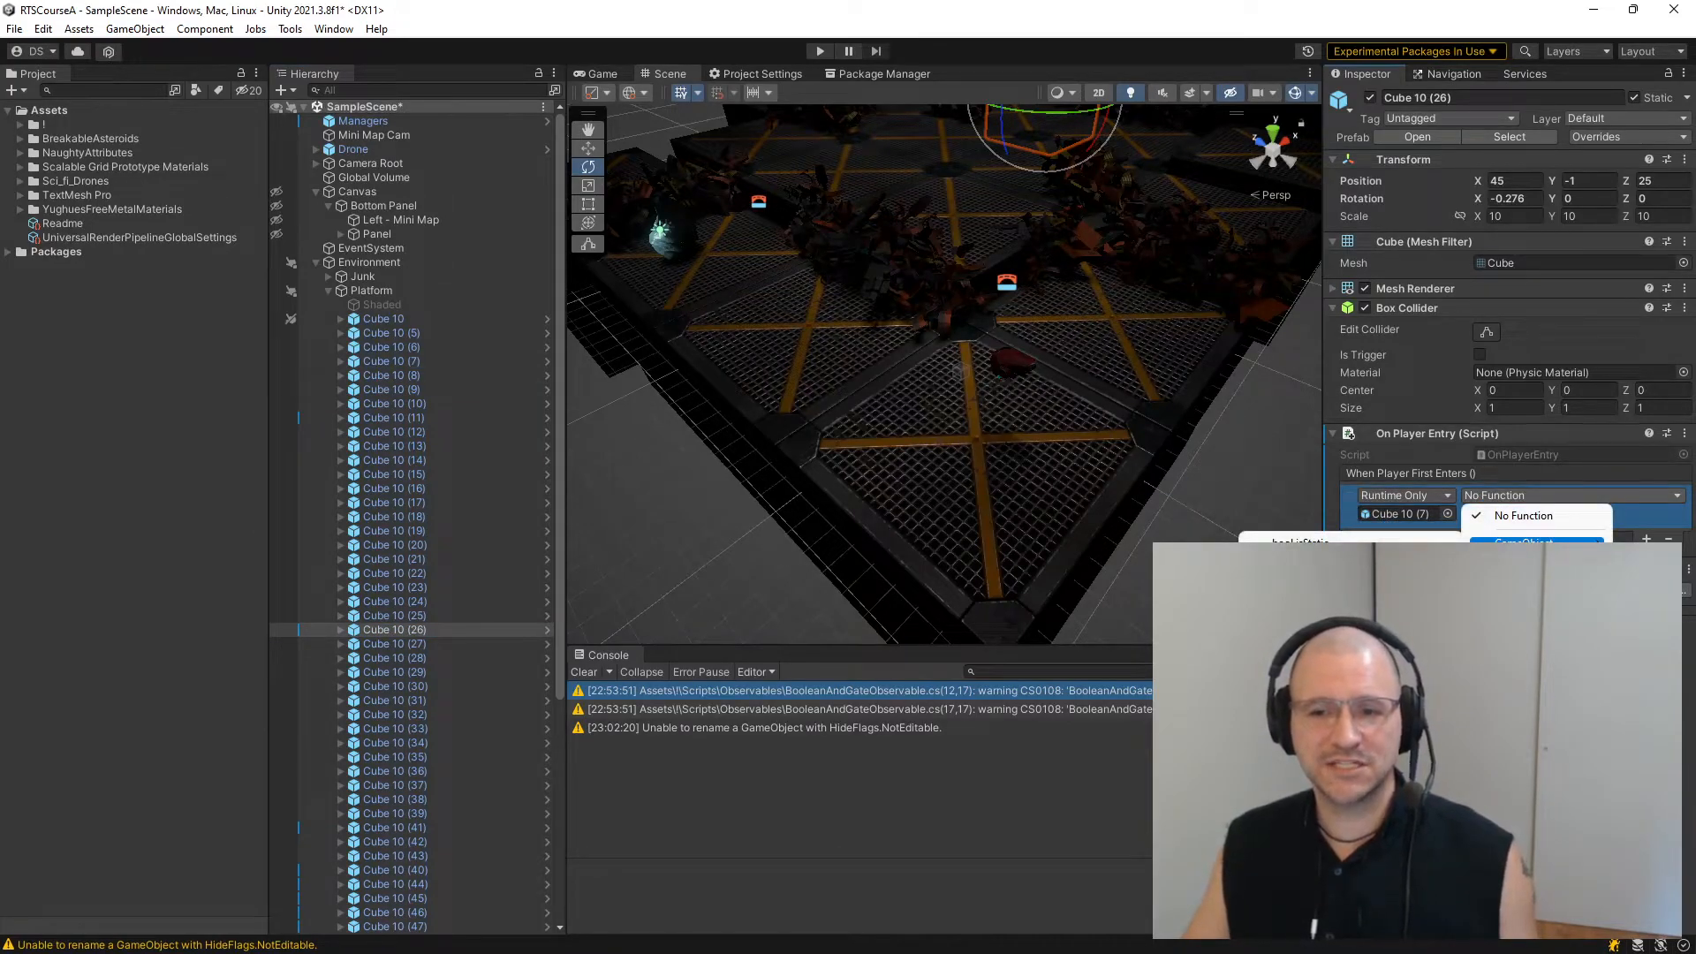
left_click(1535, 540)
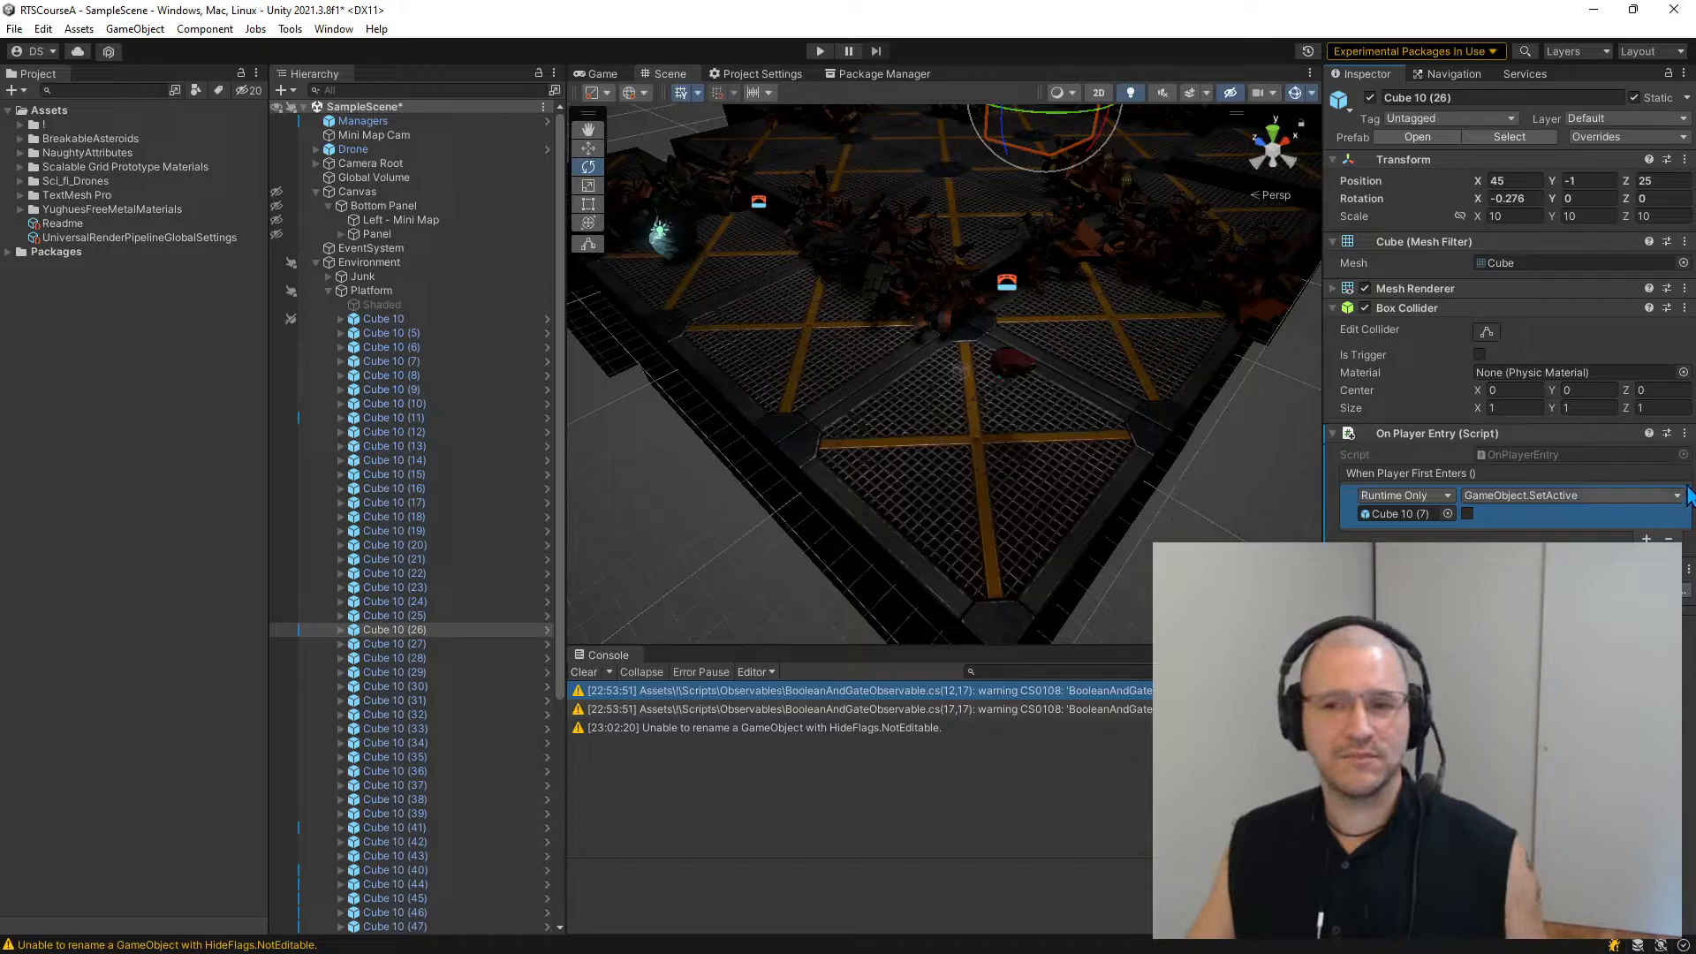
left_click(1628, 136)
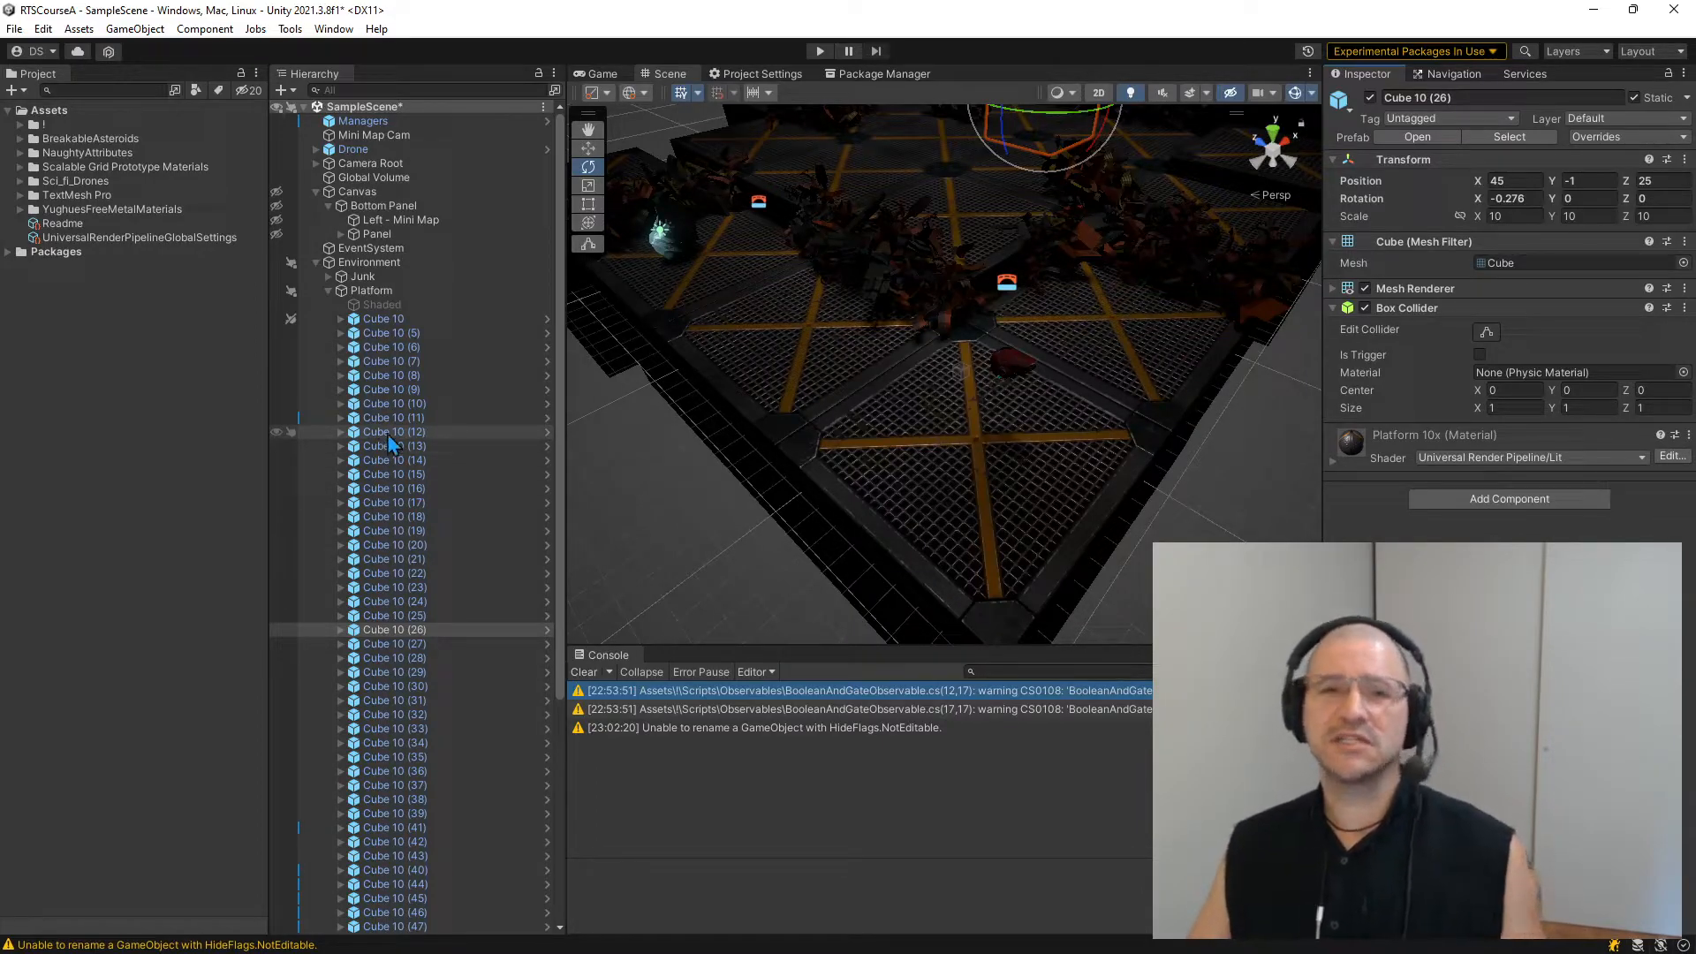
mouse_move(418, 535)
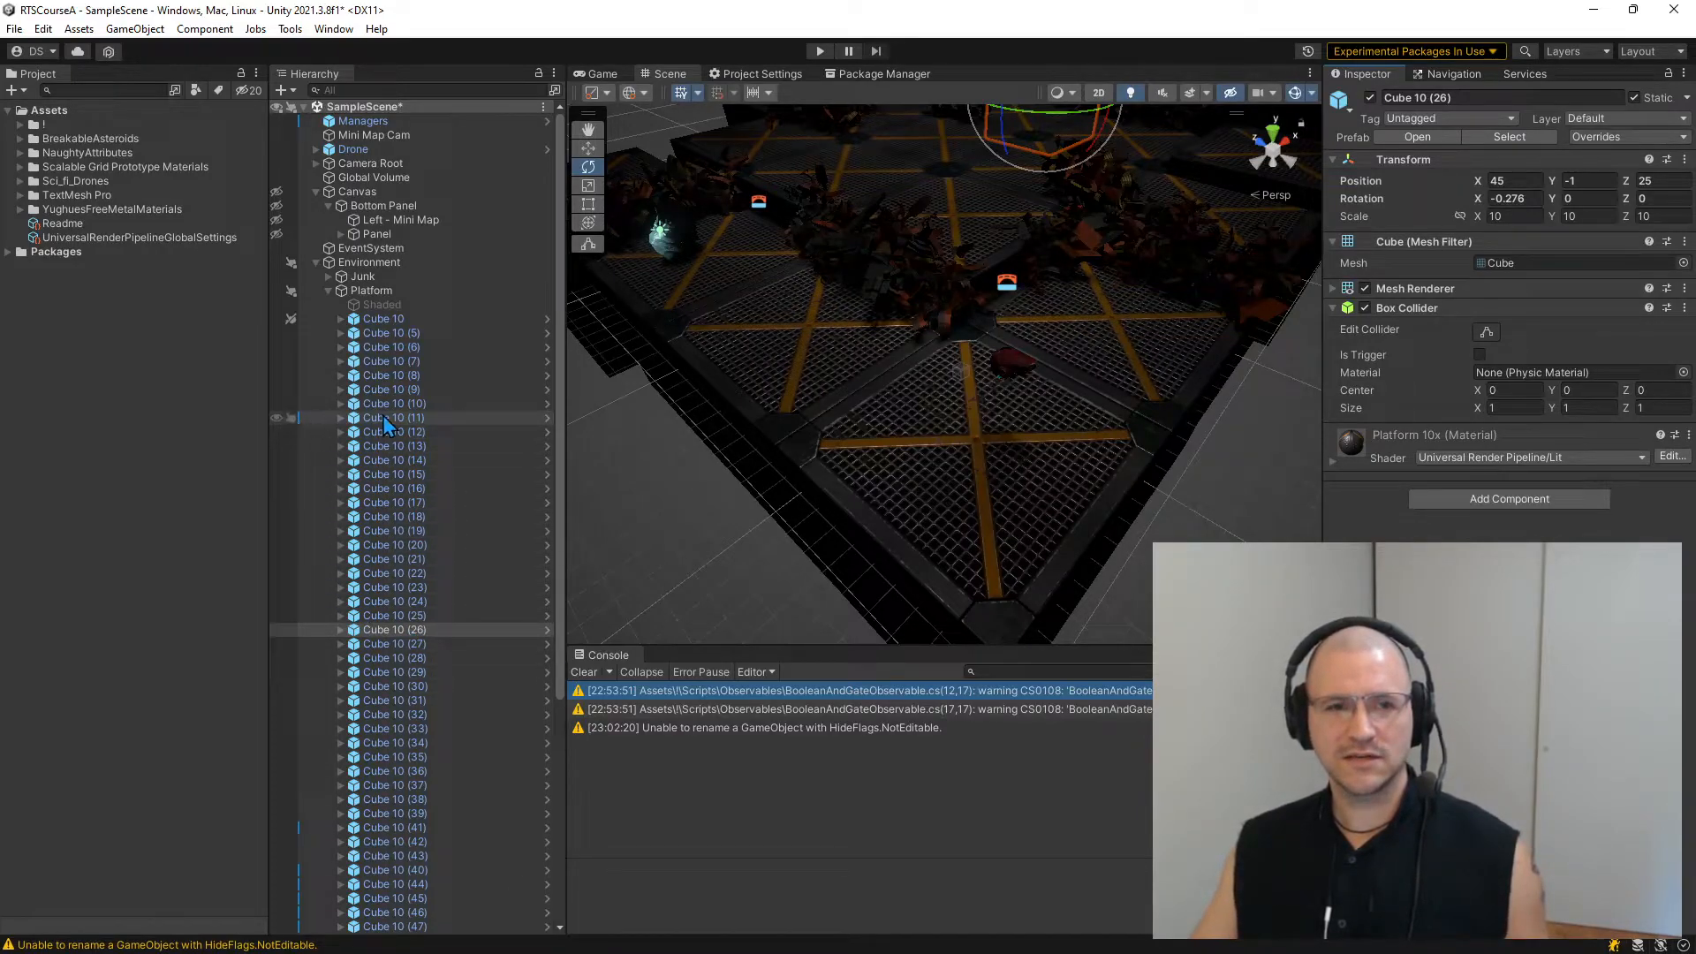
- Select the Cube 10 (11) tile to see its added Snap Assist override
left_click(393, 418)
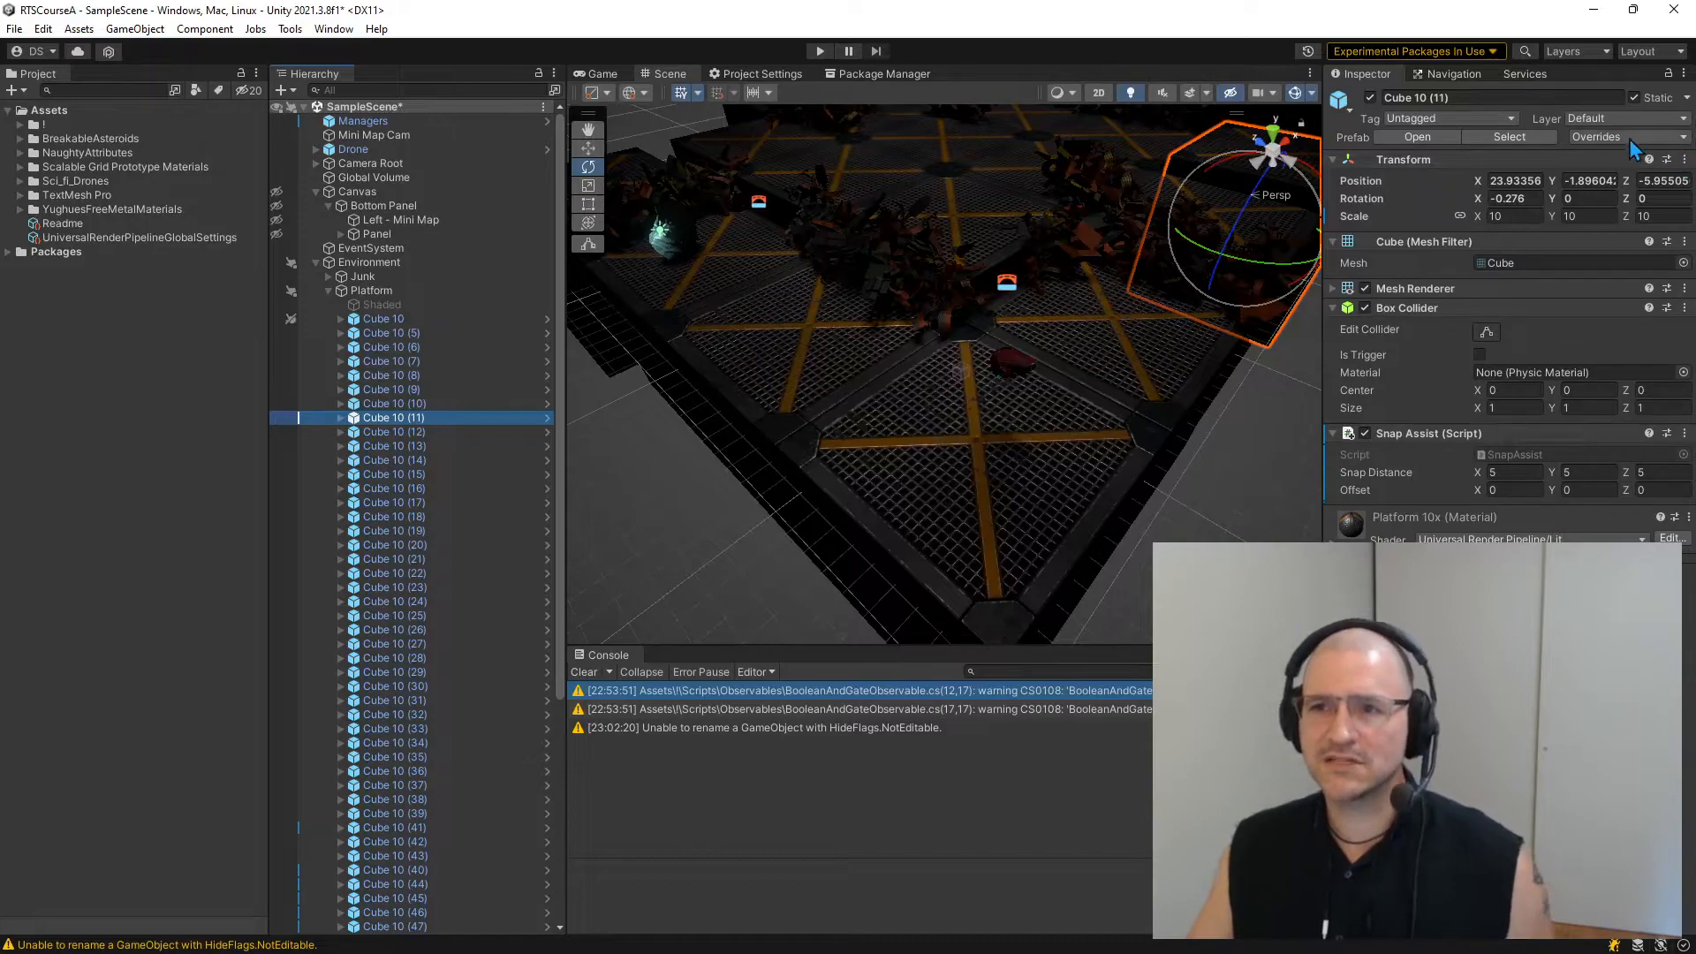
mouse_move(1325, 232)
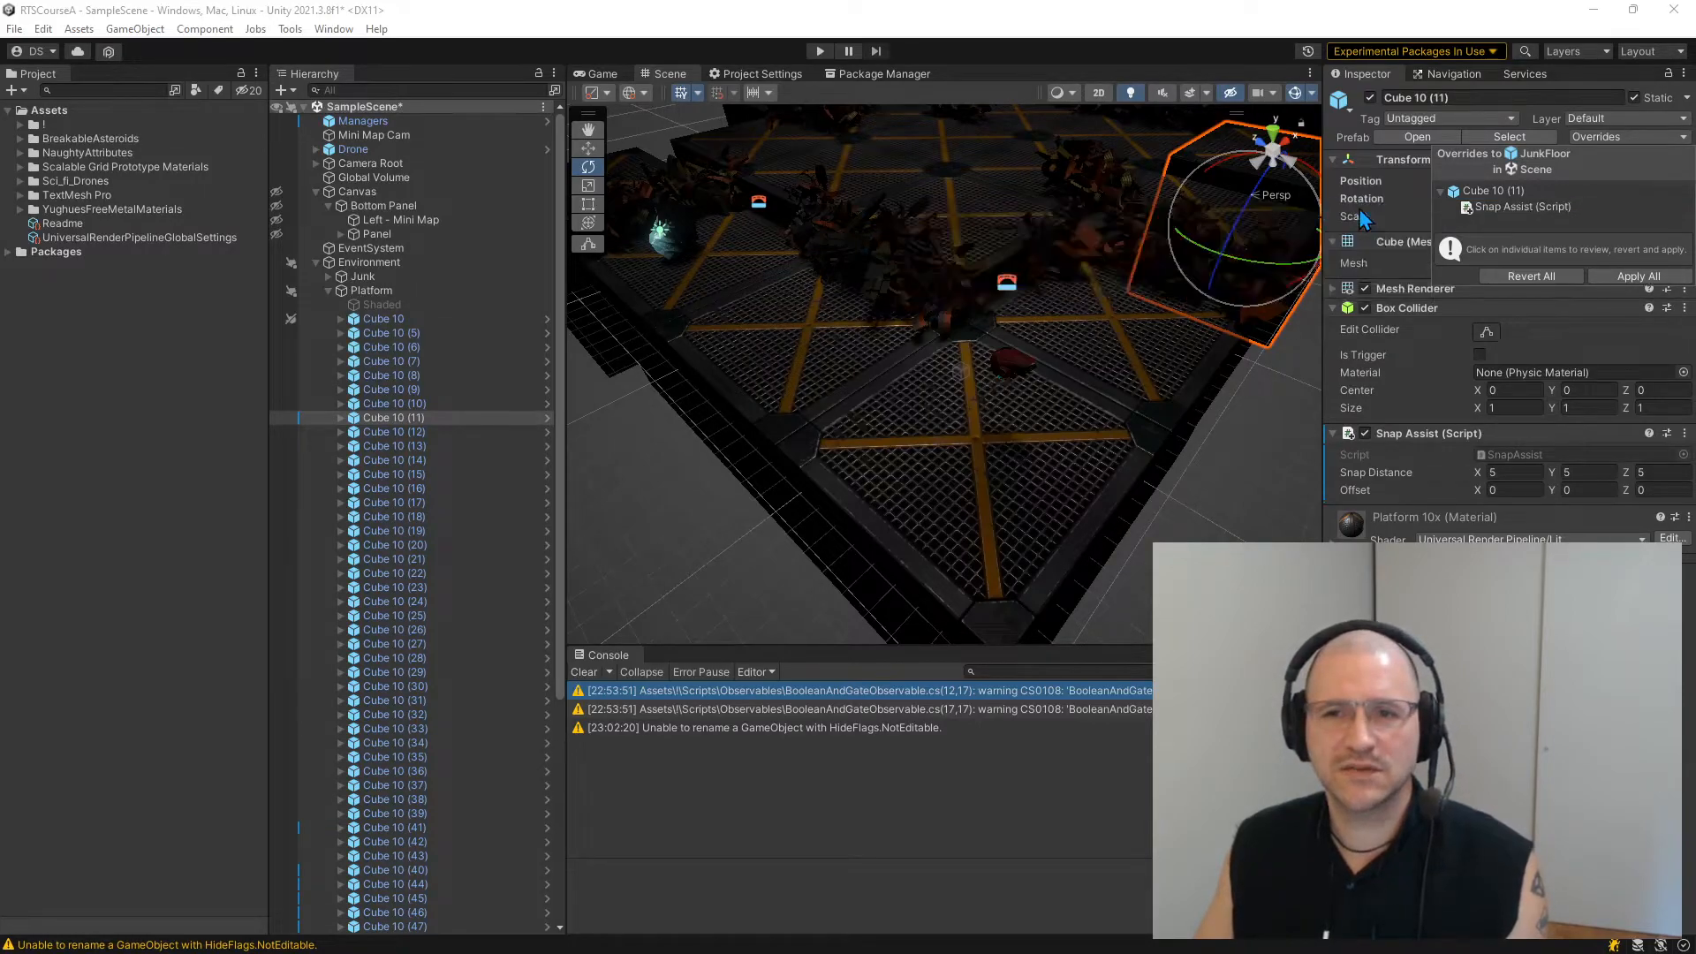
- View the Snap Assist Added override diff, then select Cube 10 (10), which lacks it
left_click(1524, 207)
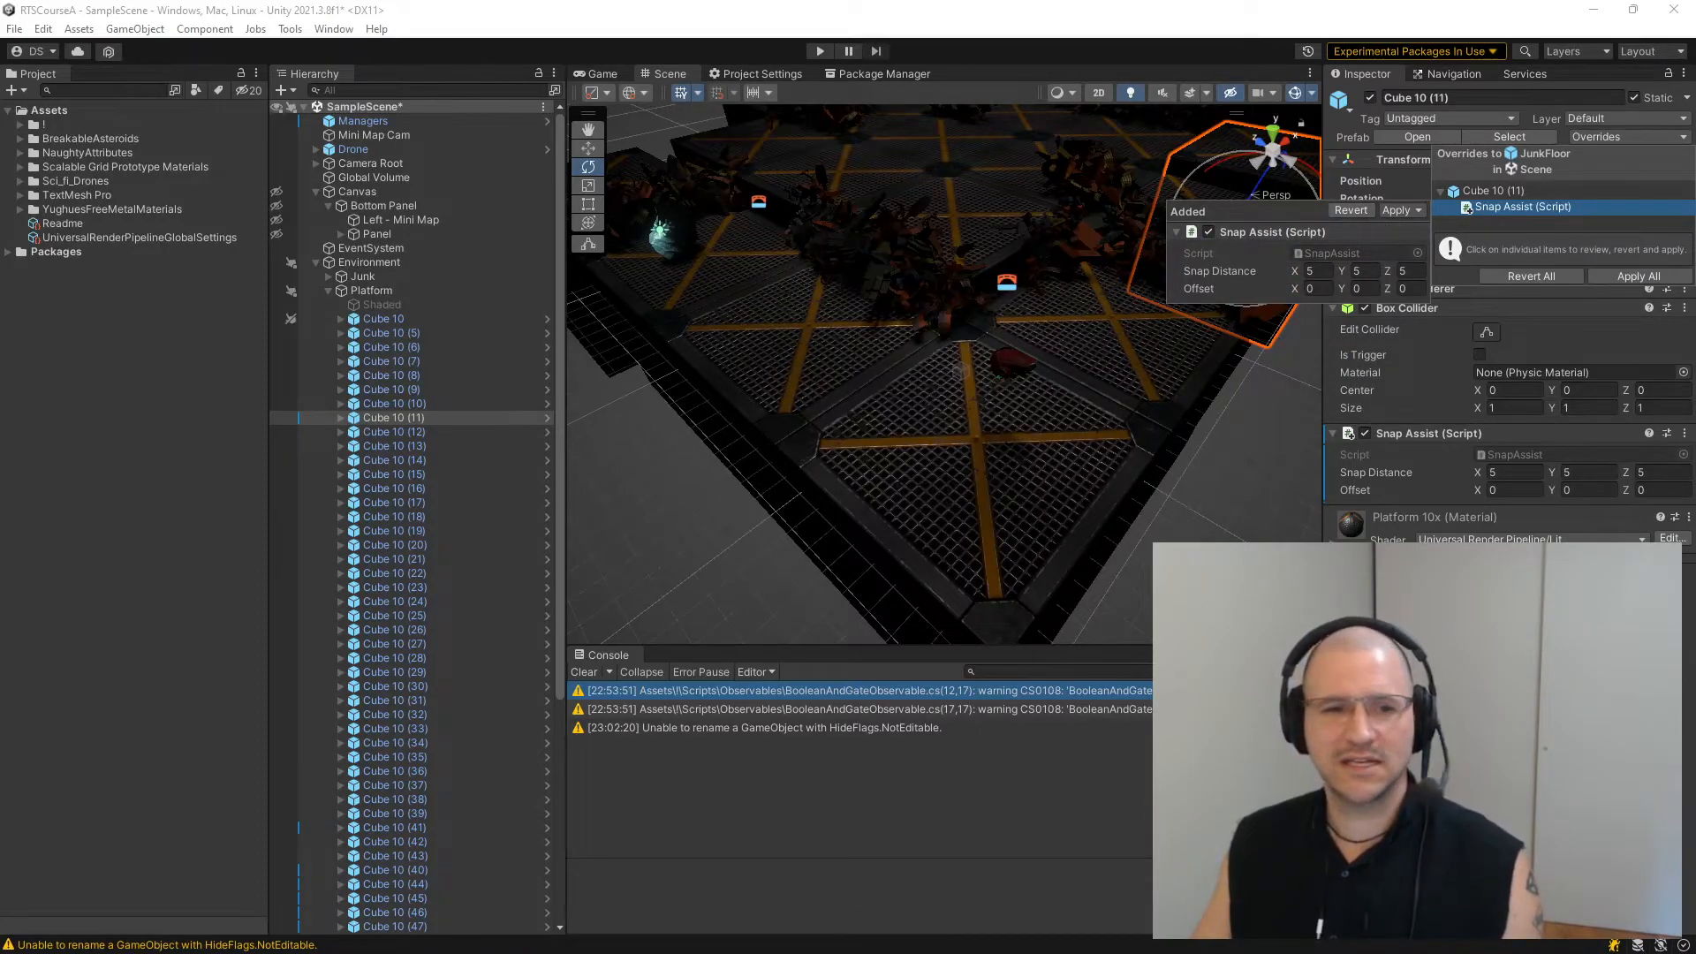
left_click(392, 403)
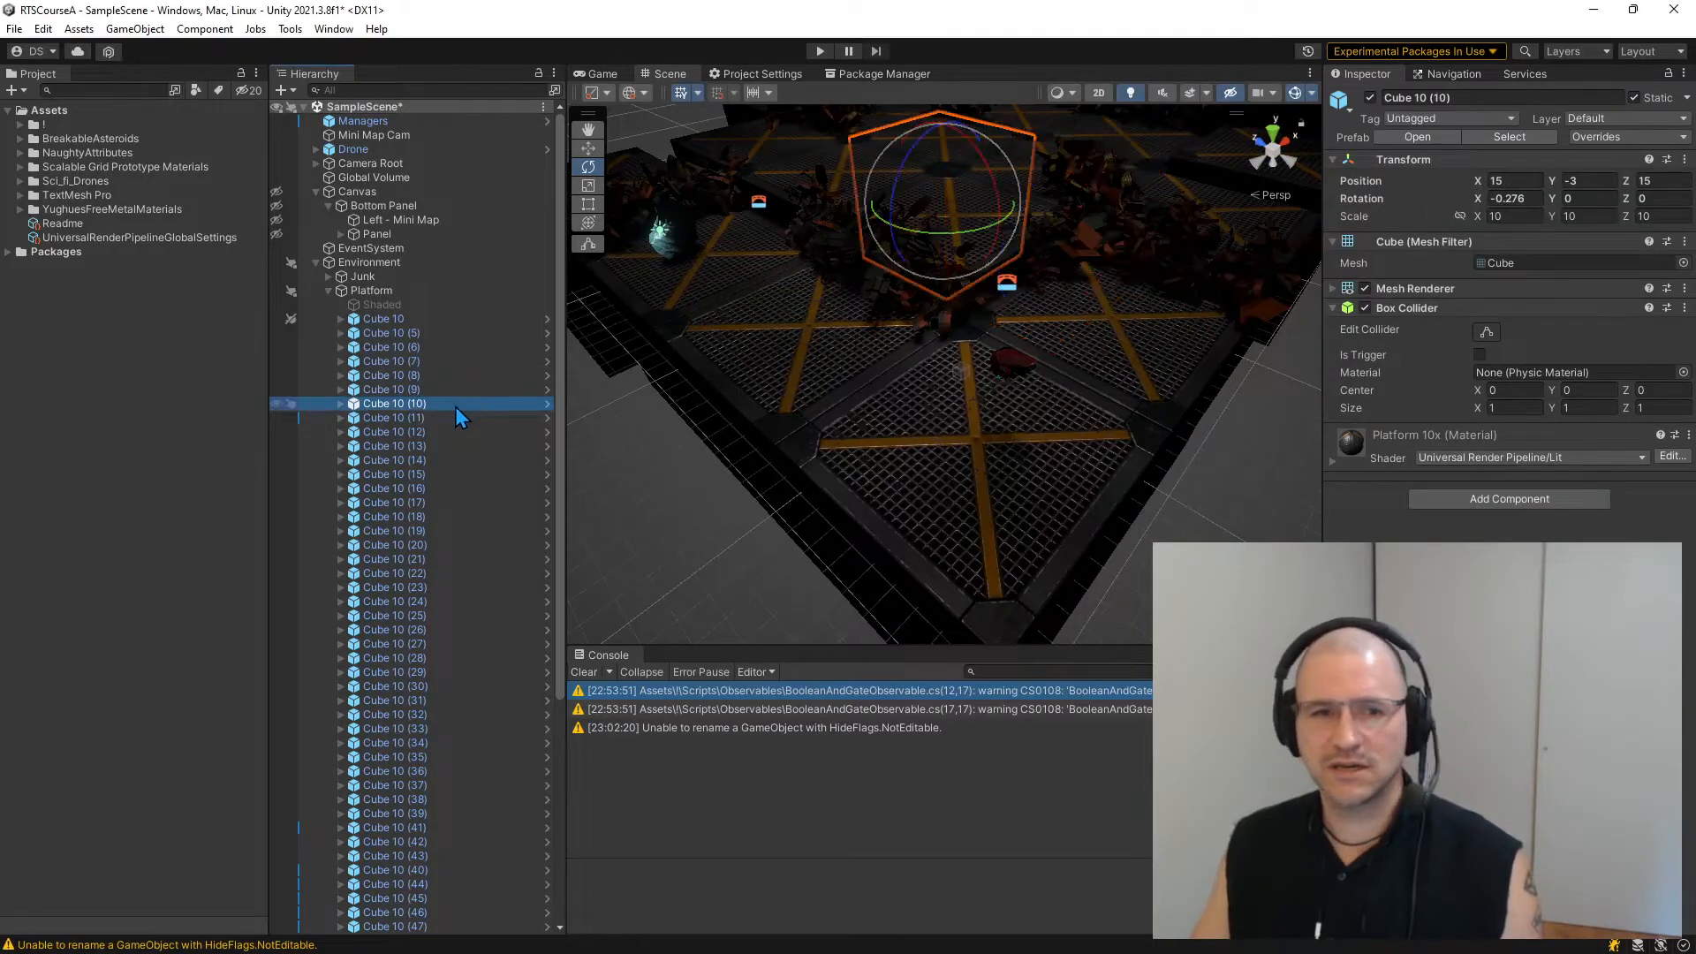
- Reselect Cube 10 (11) and review its Snap Assist, snap distance 5 per axis
left_click(392, 418)
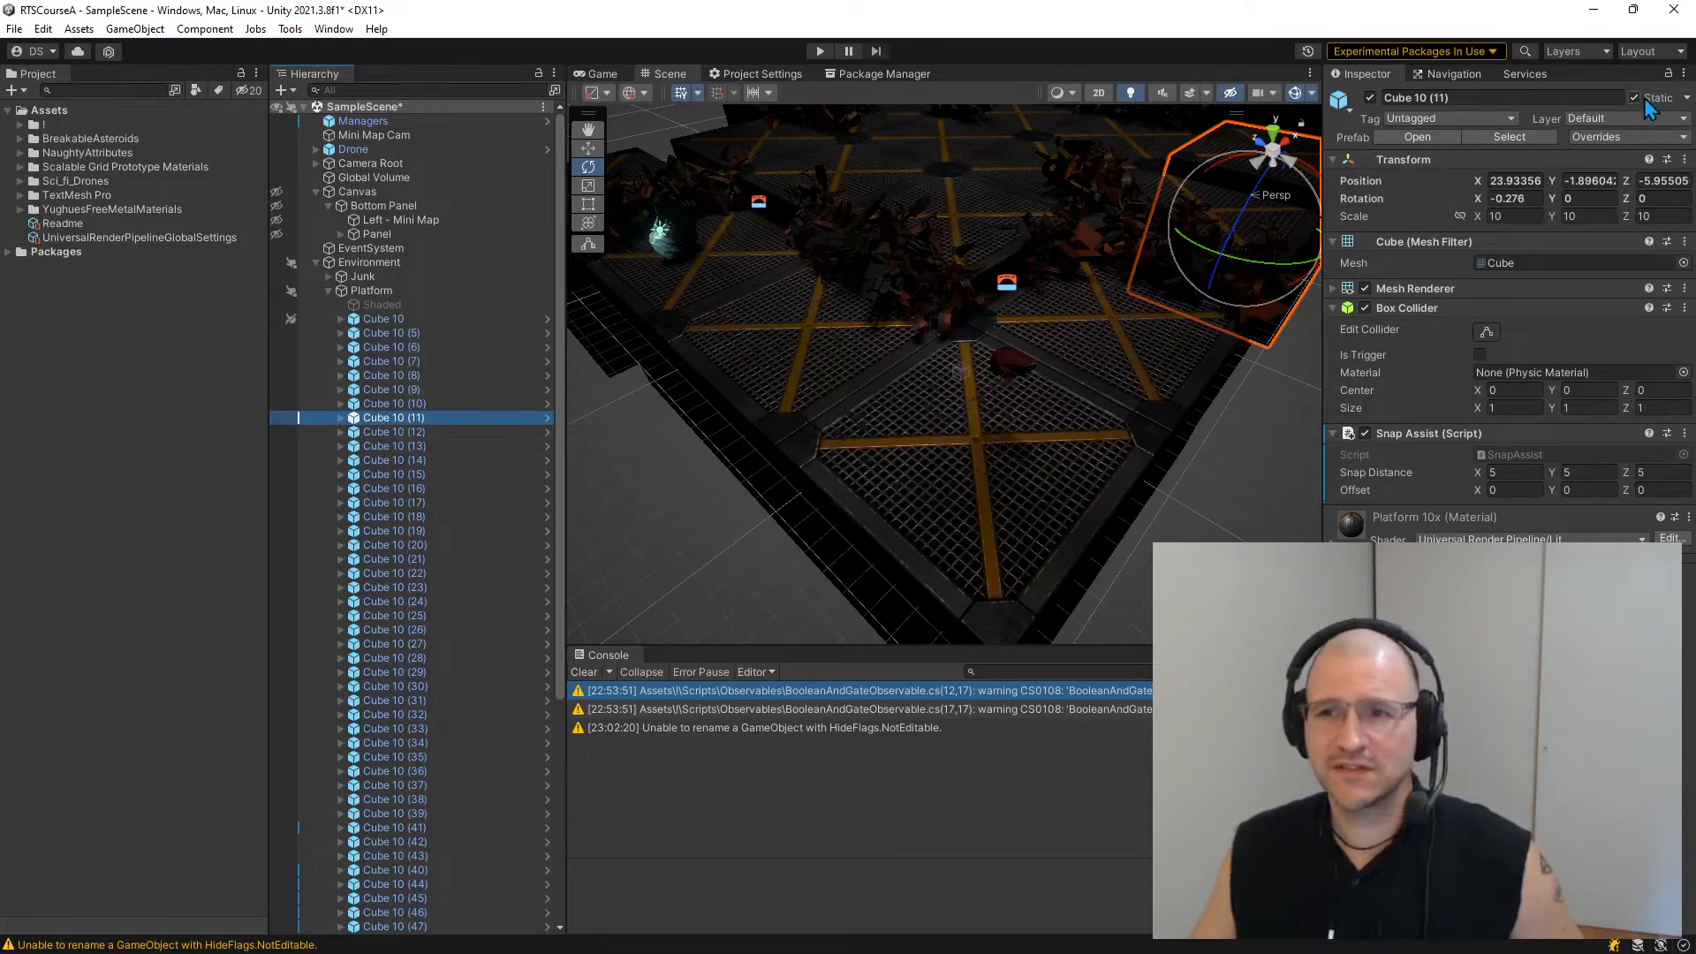
left_click(1628, 136)
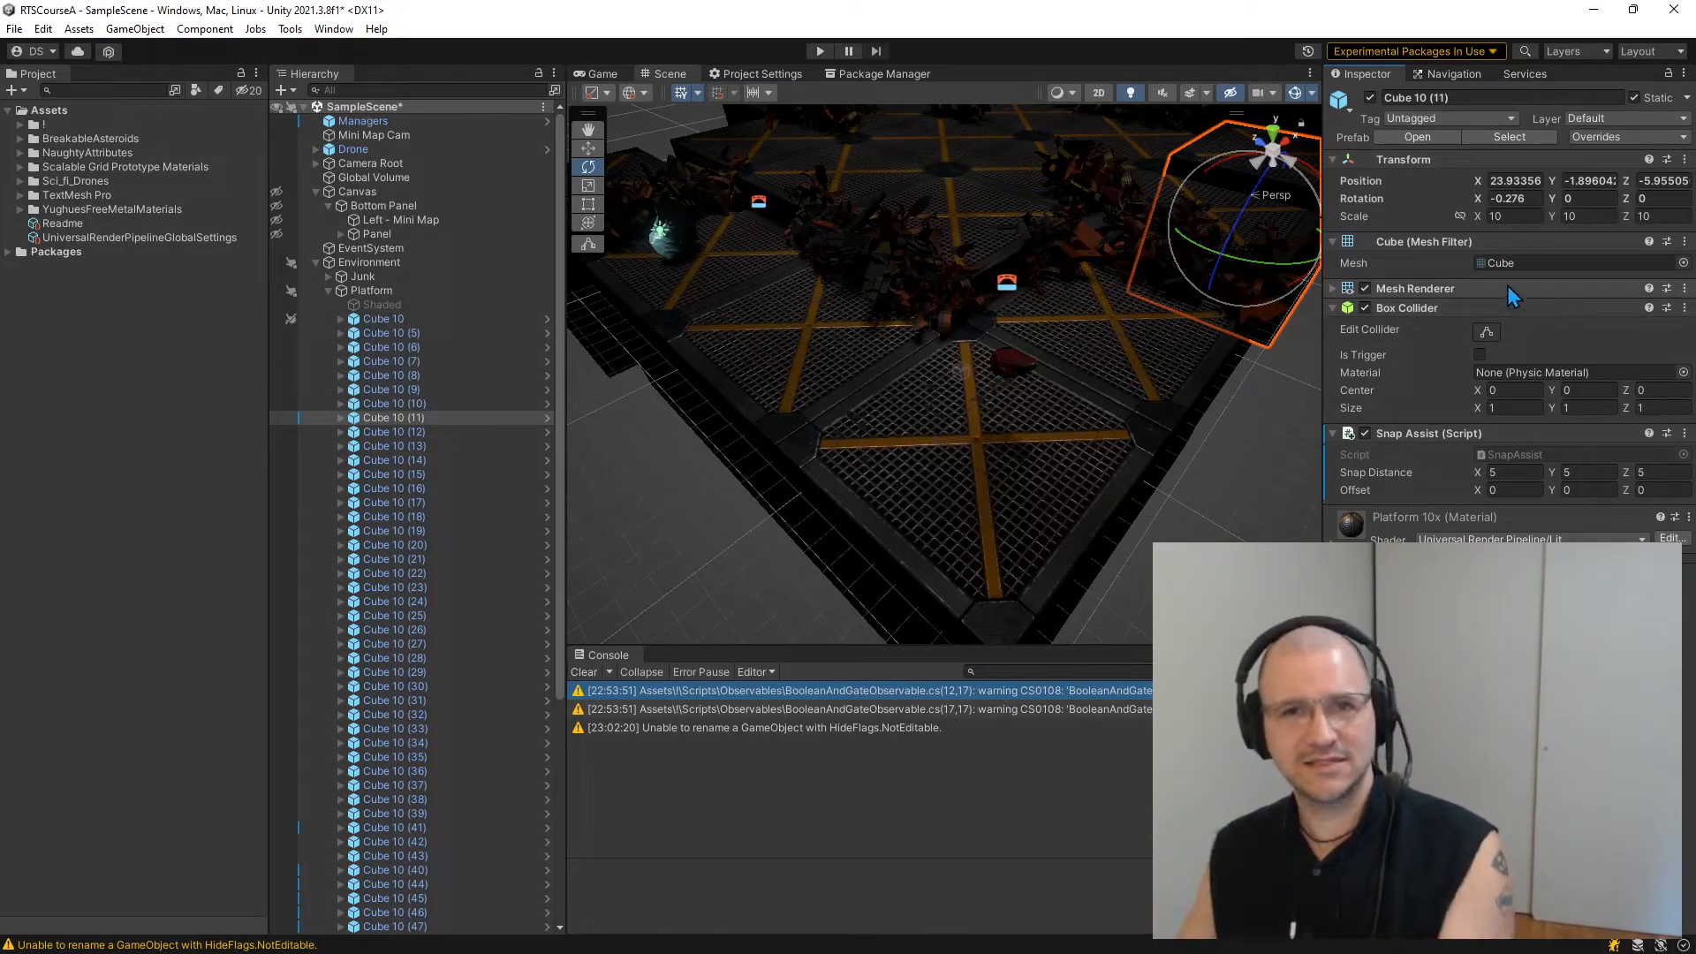
mouse_move(1628, 117)
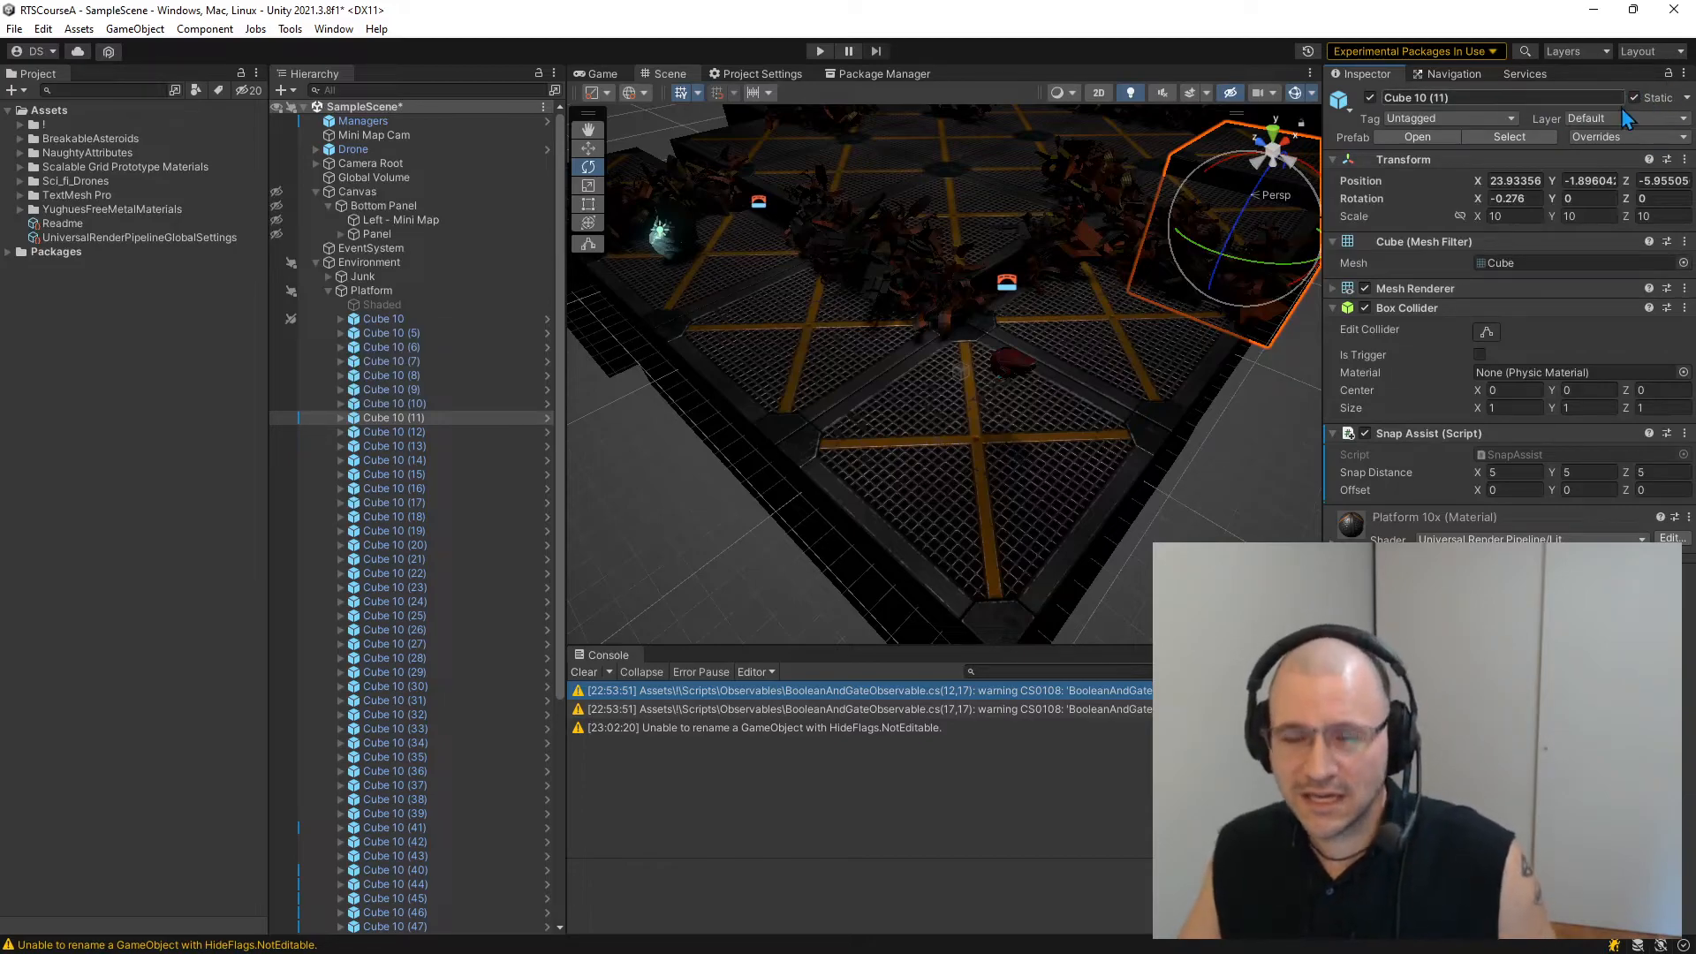